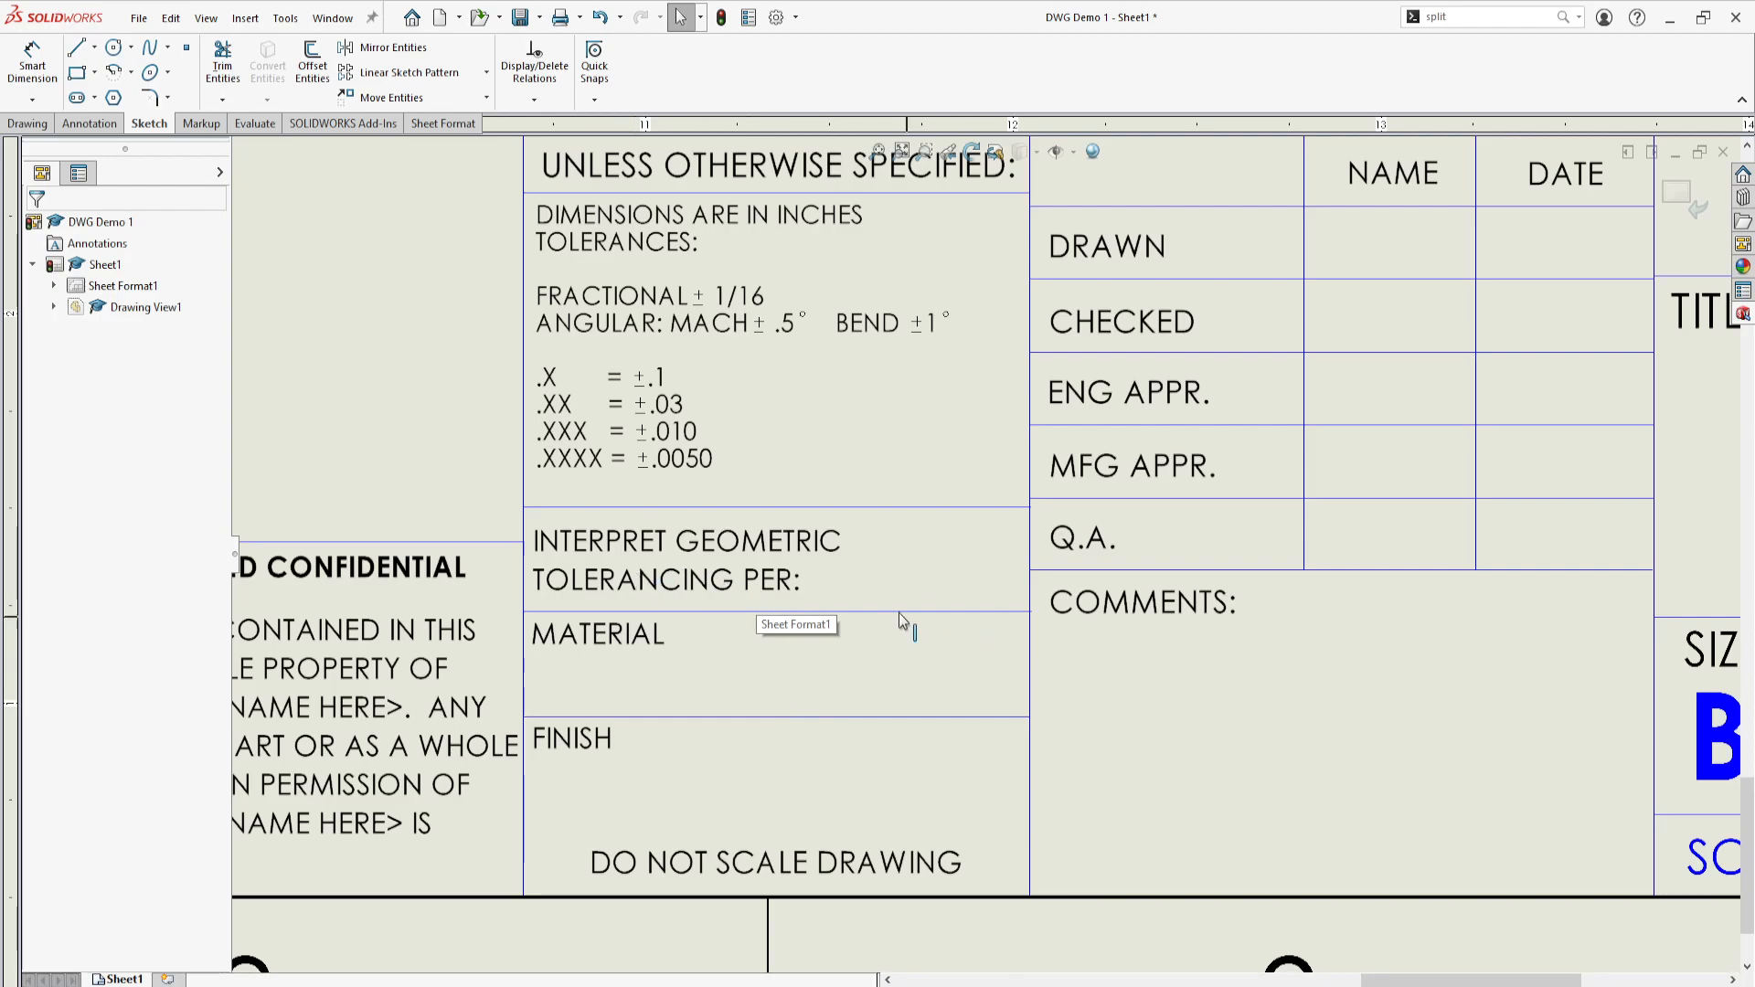
Step: Append ASME Y14.5-2009 to the tolerancing note and shrink its font size
double_click(686, 560)
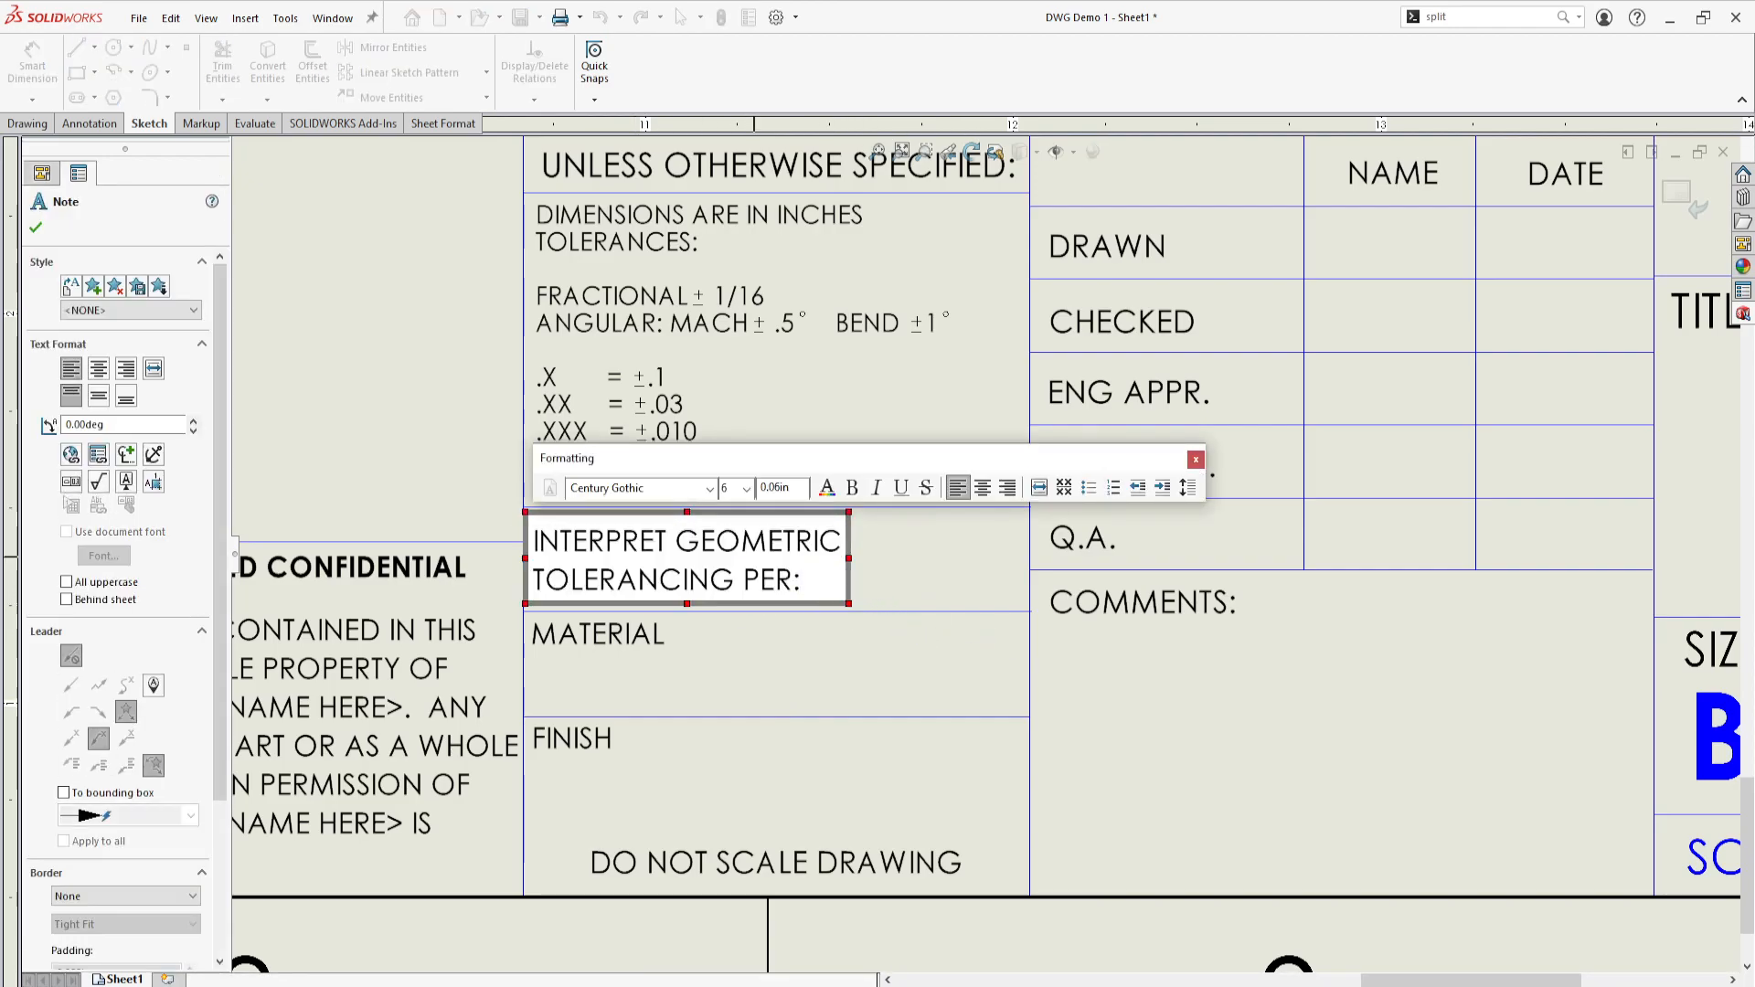
text(ASME Y14.5-2009)
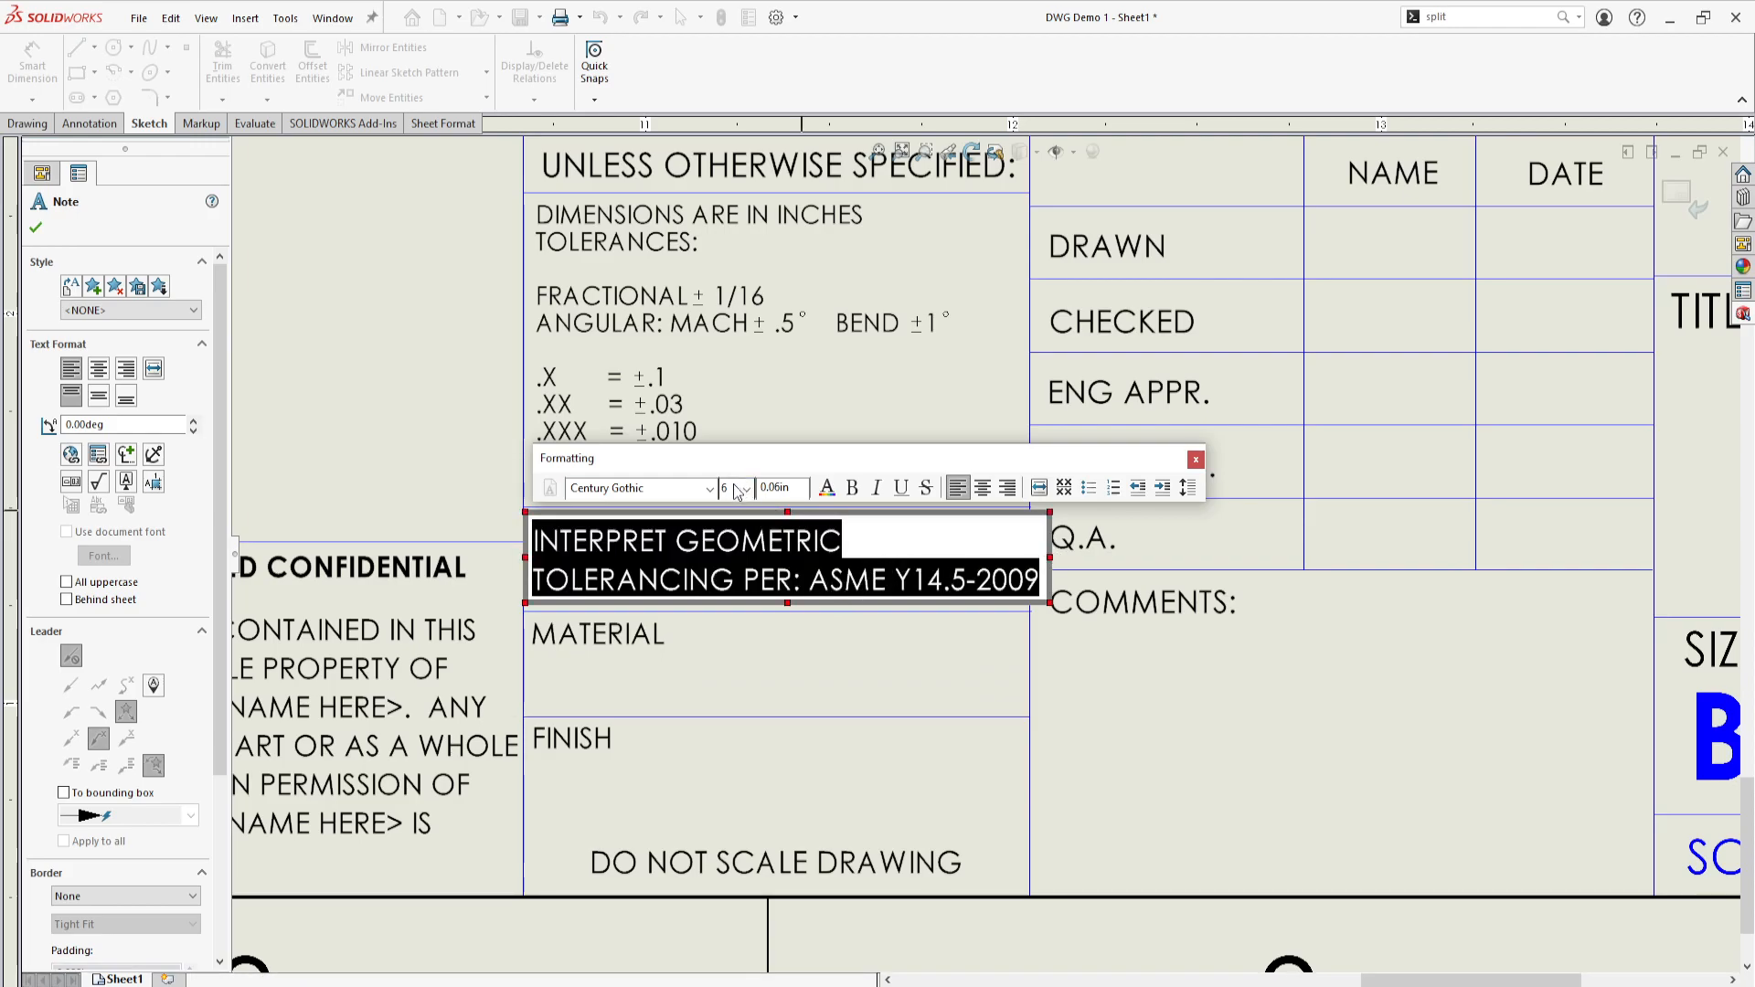
click(743, 492)
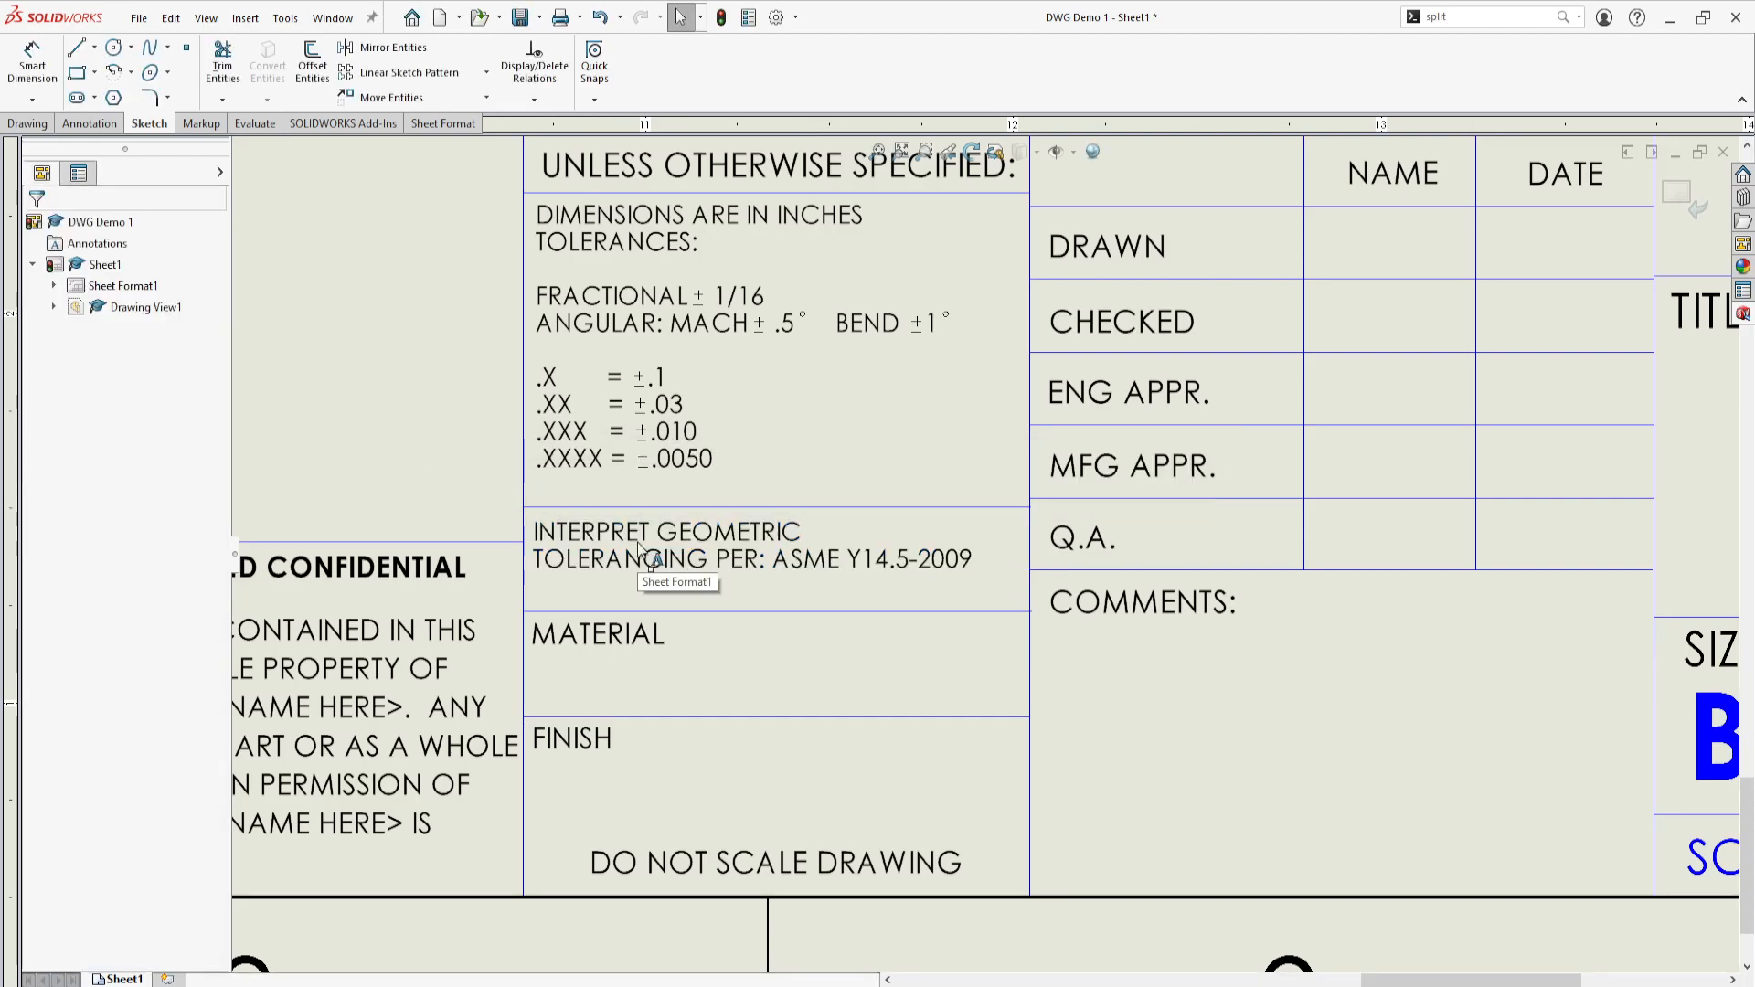
click(666, 548)
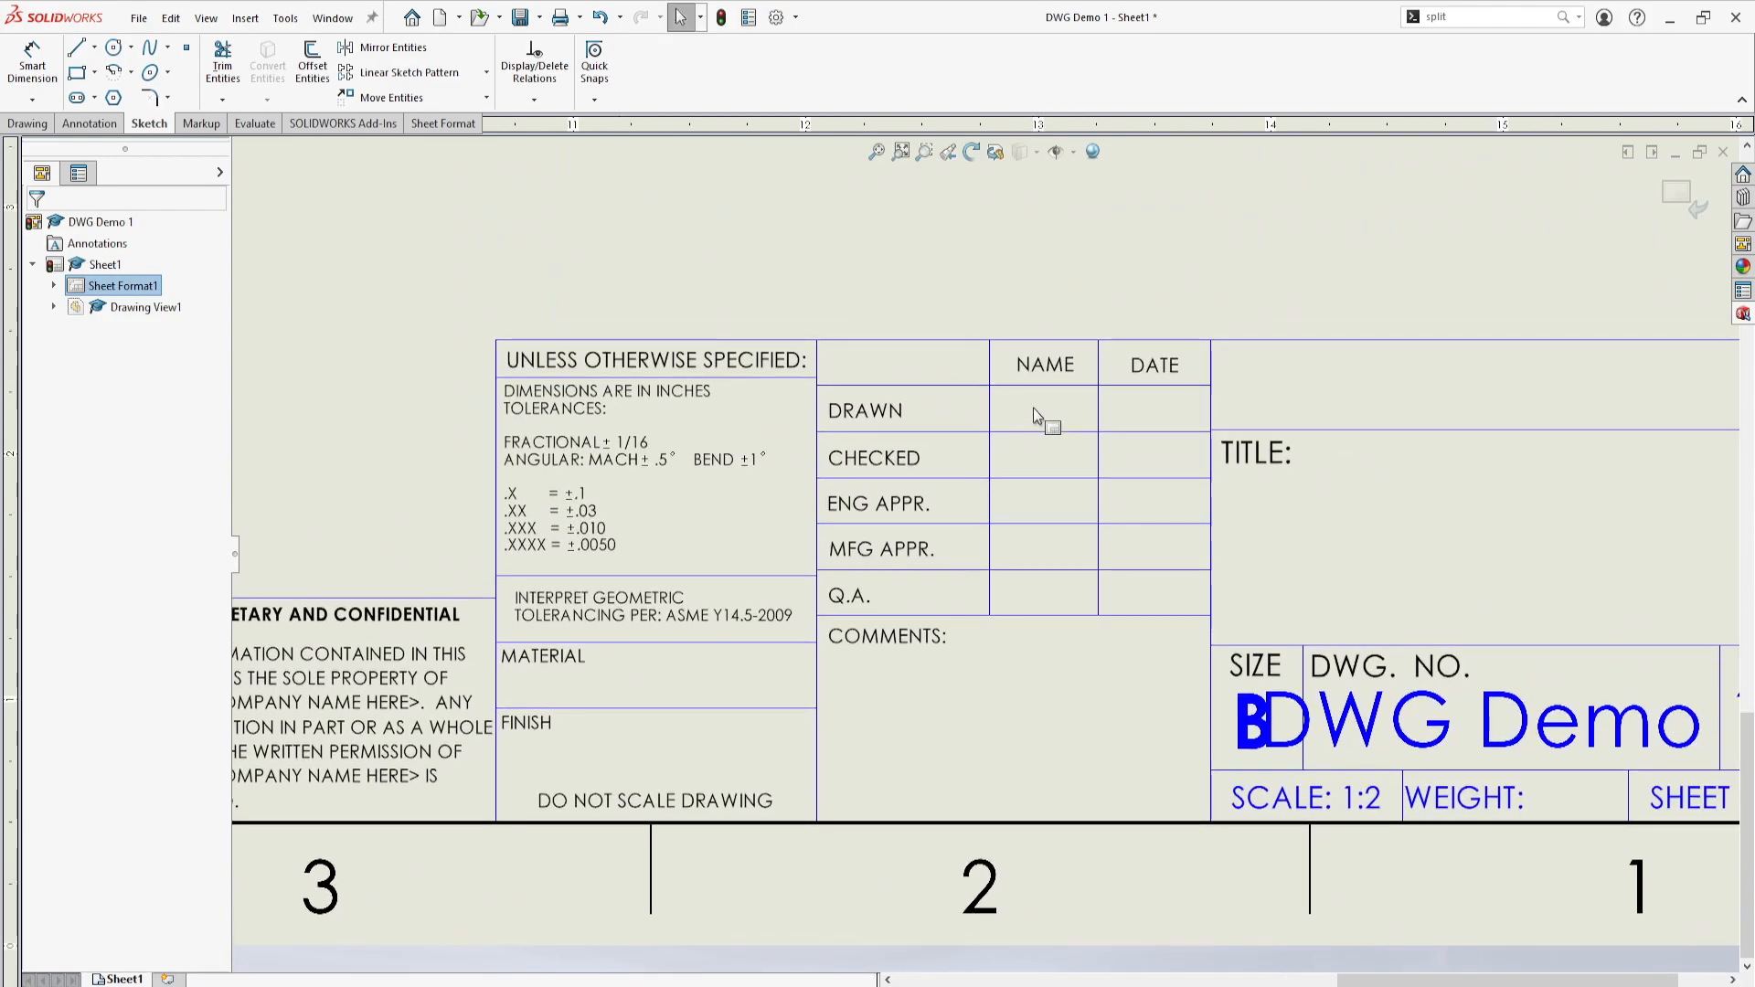
Step: Enter RJS in the DRAWN name cell and 3/14/2023 in its date cell
click(1042, 408)
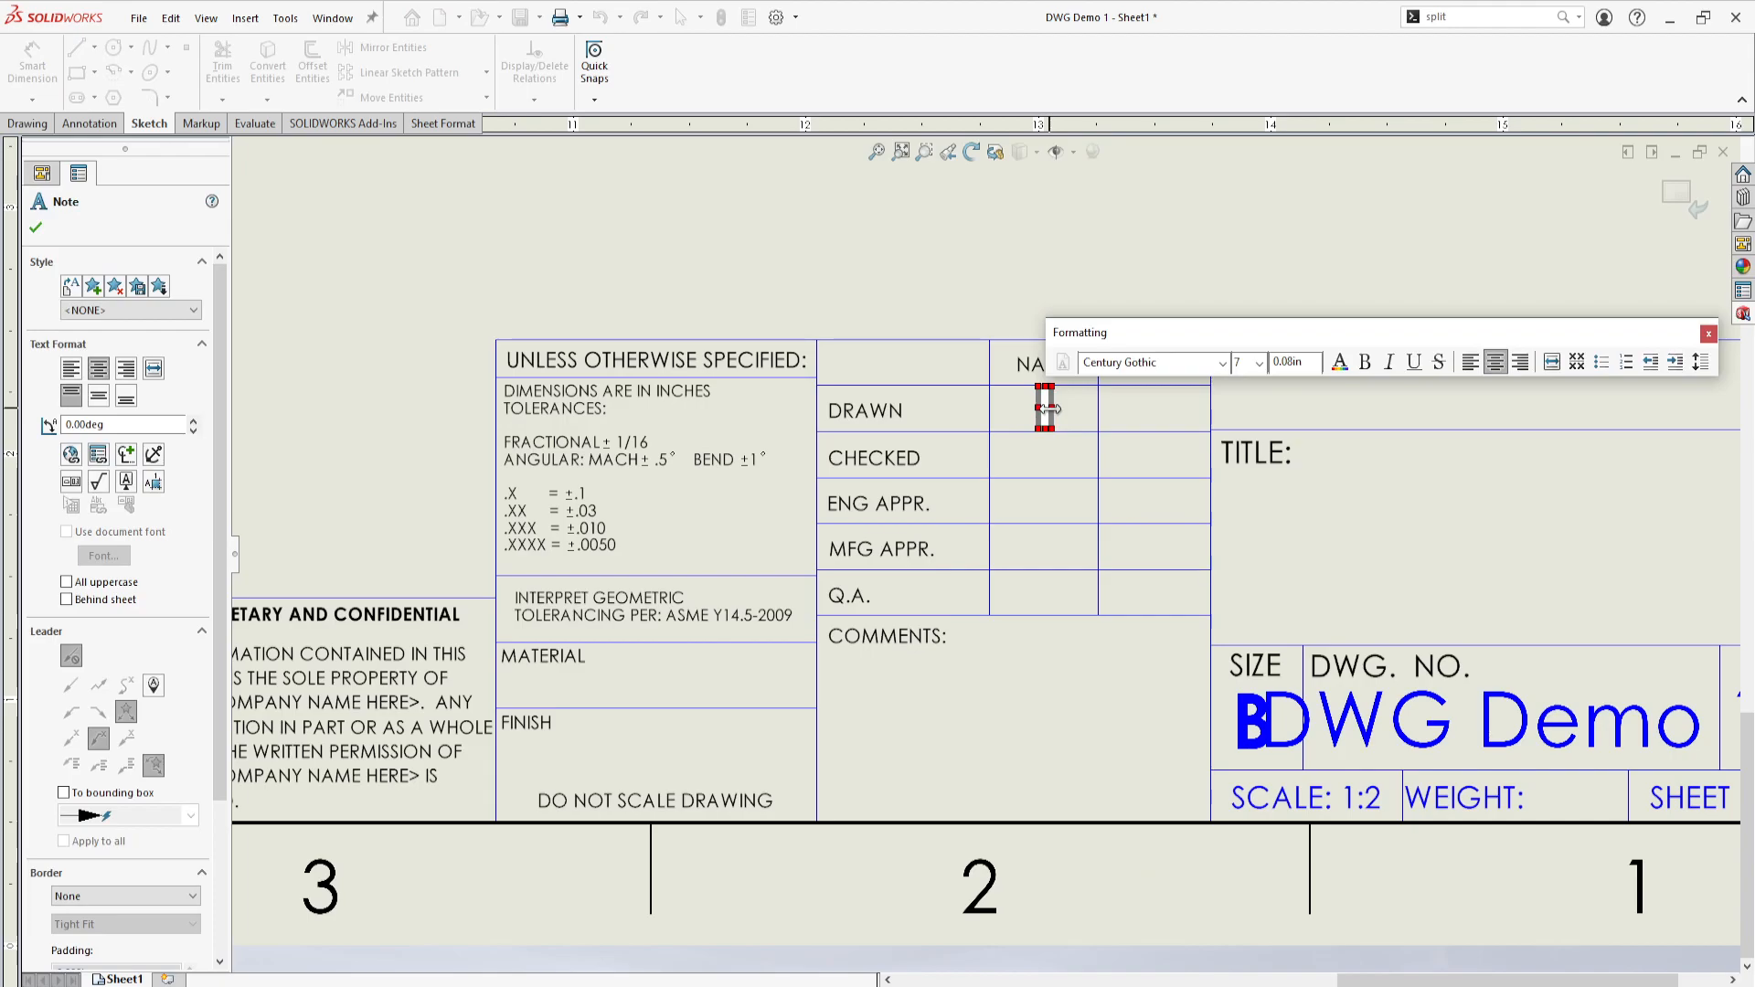
text(RJS)
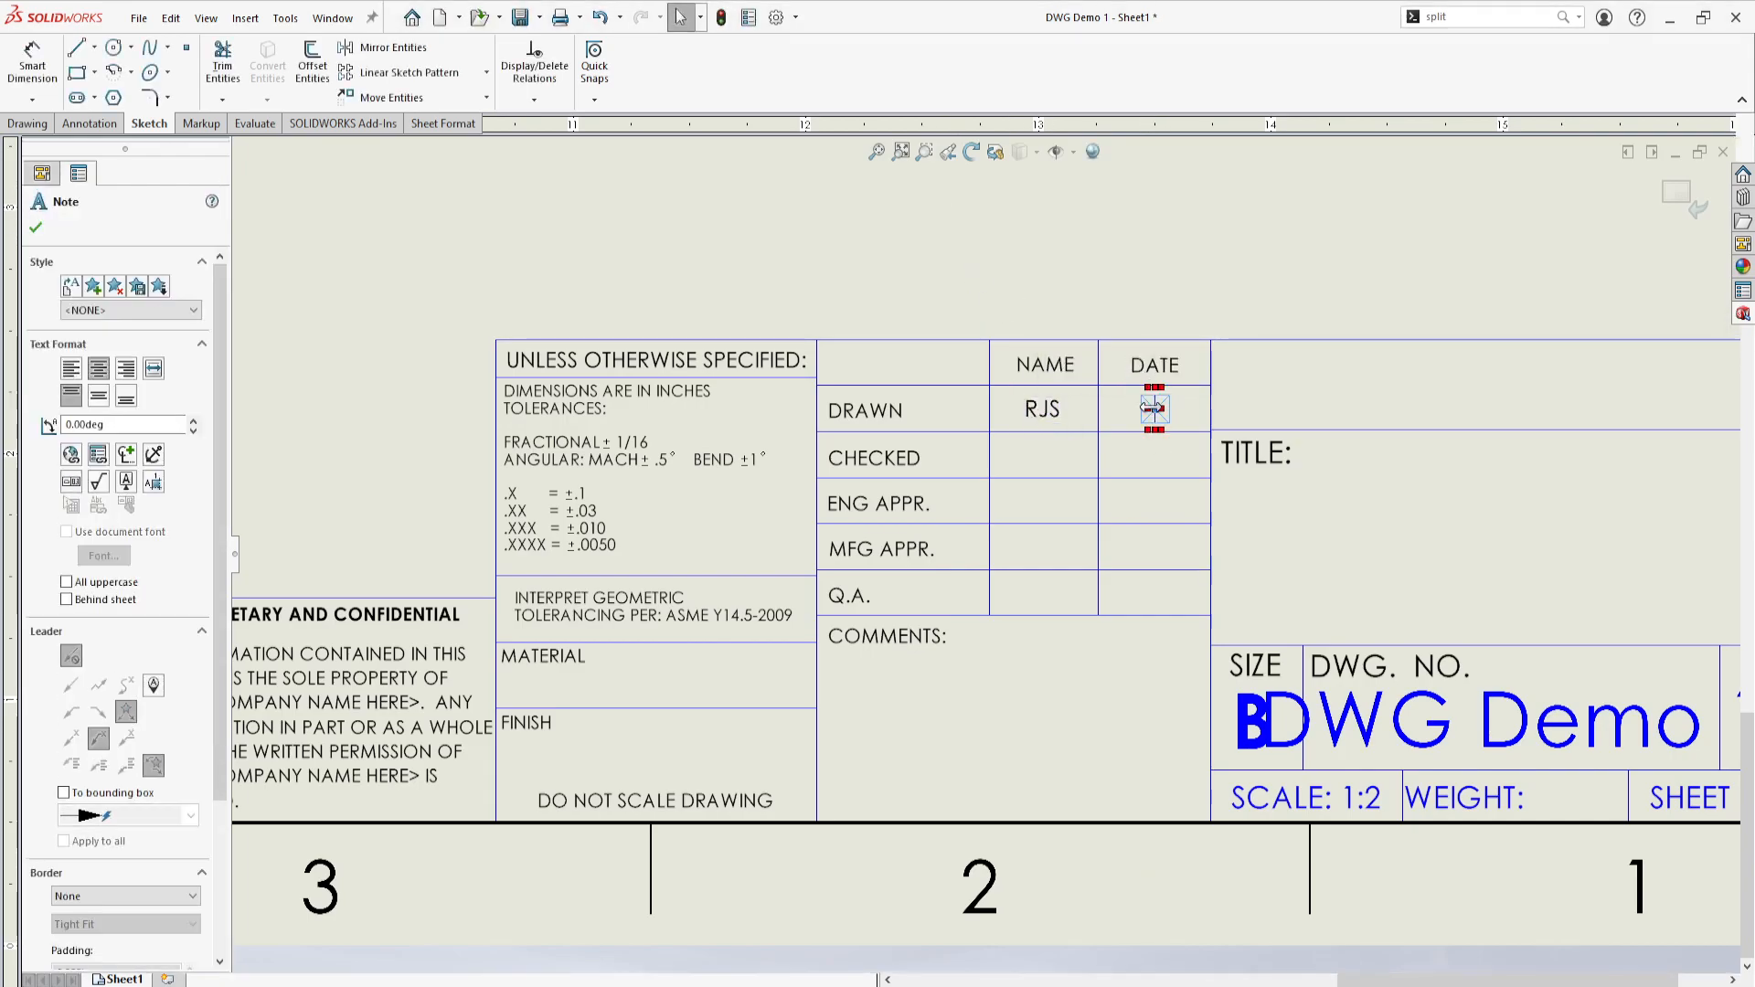
double_click(1154, 408)
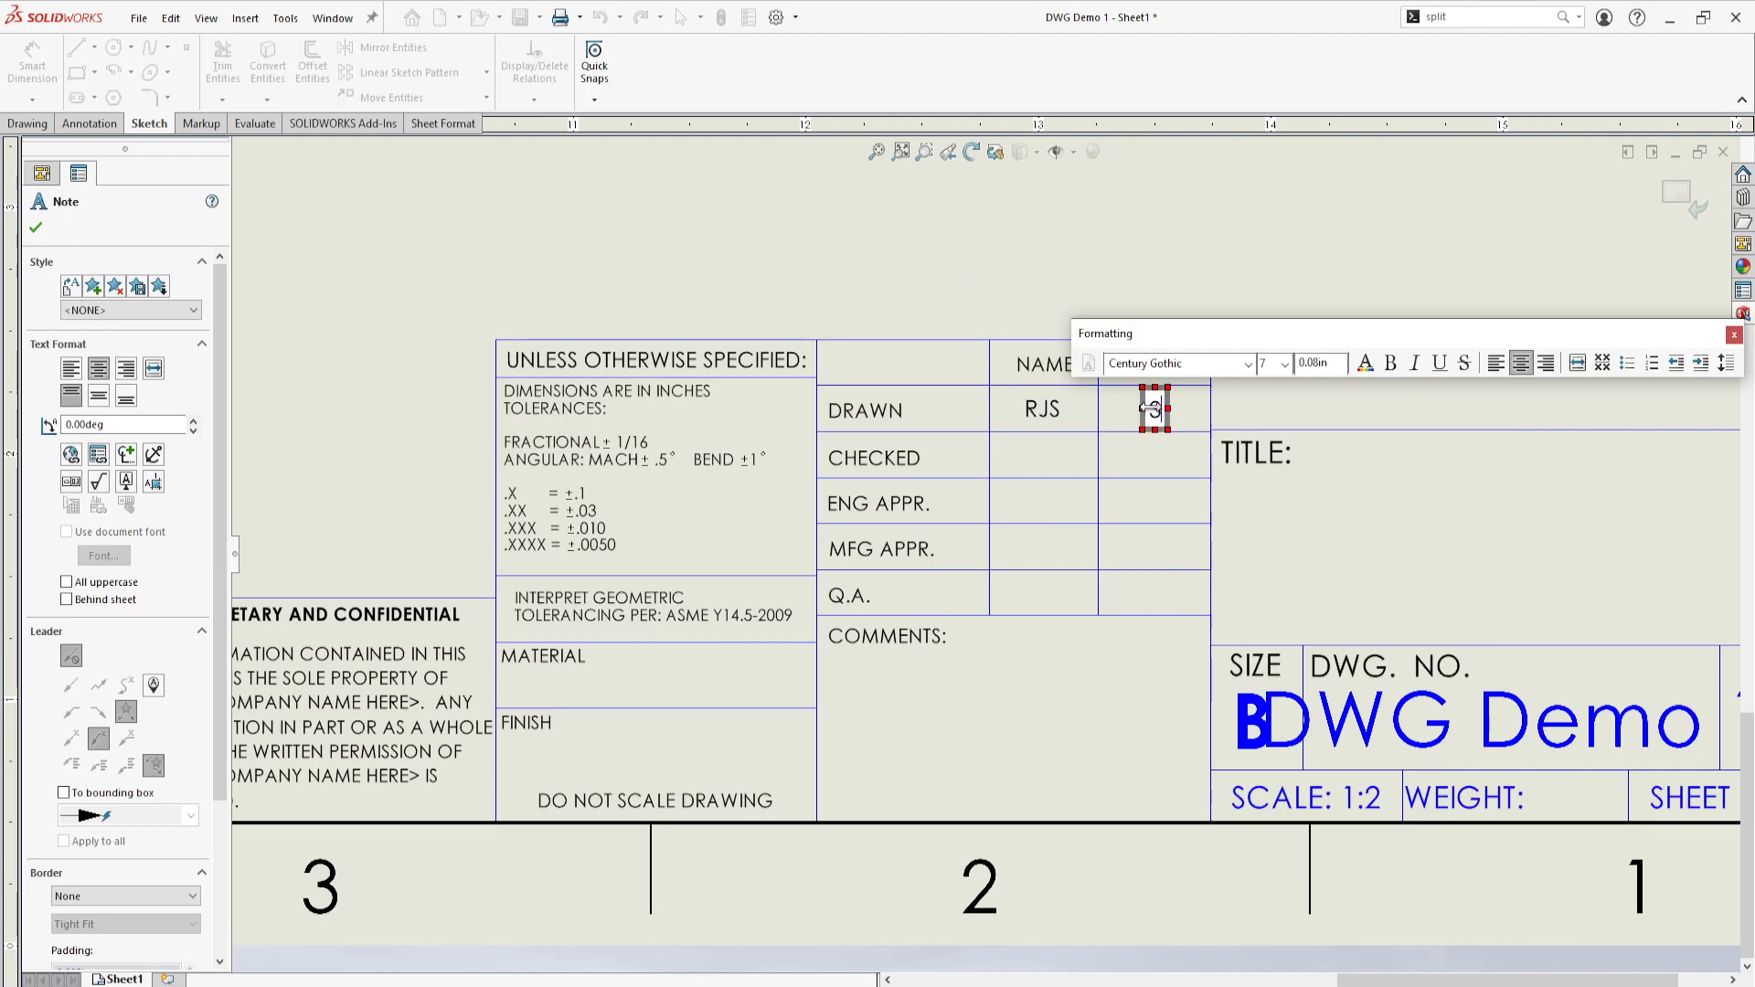
text(/)
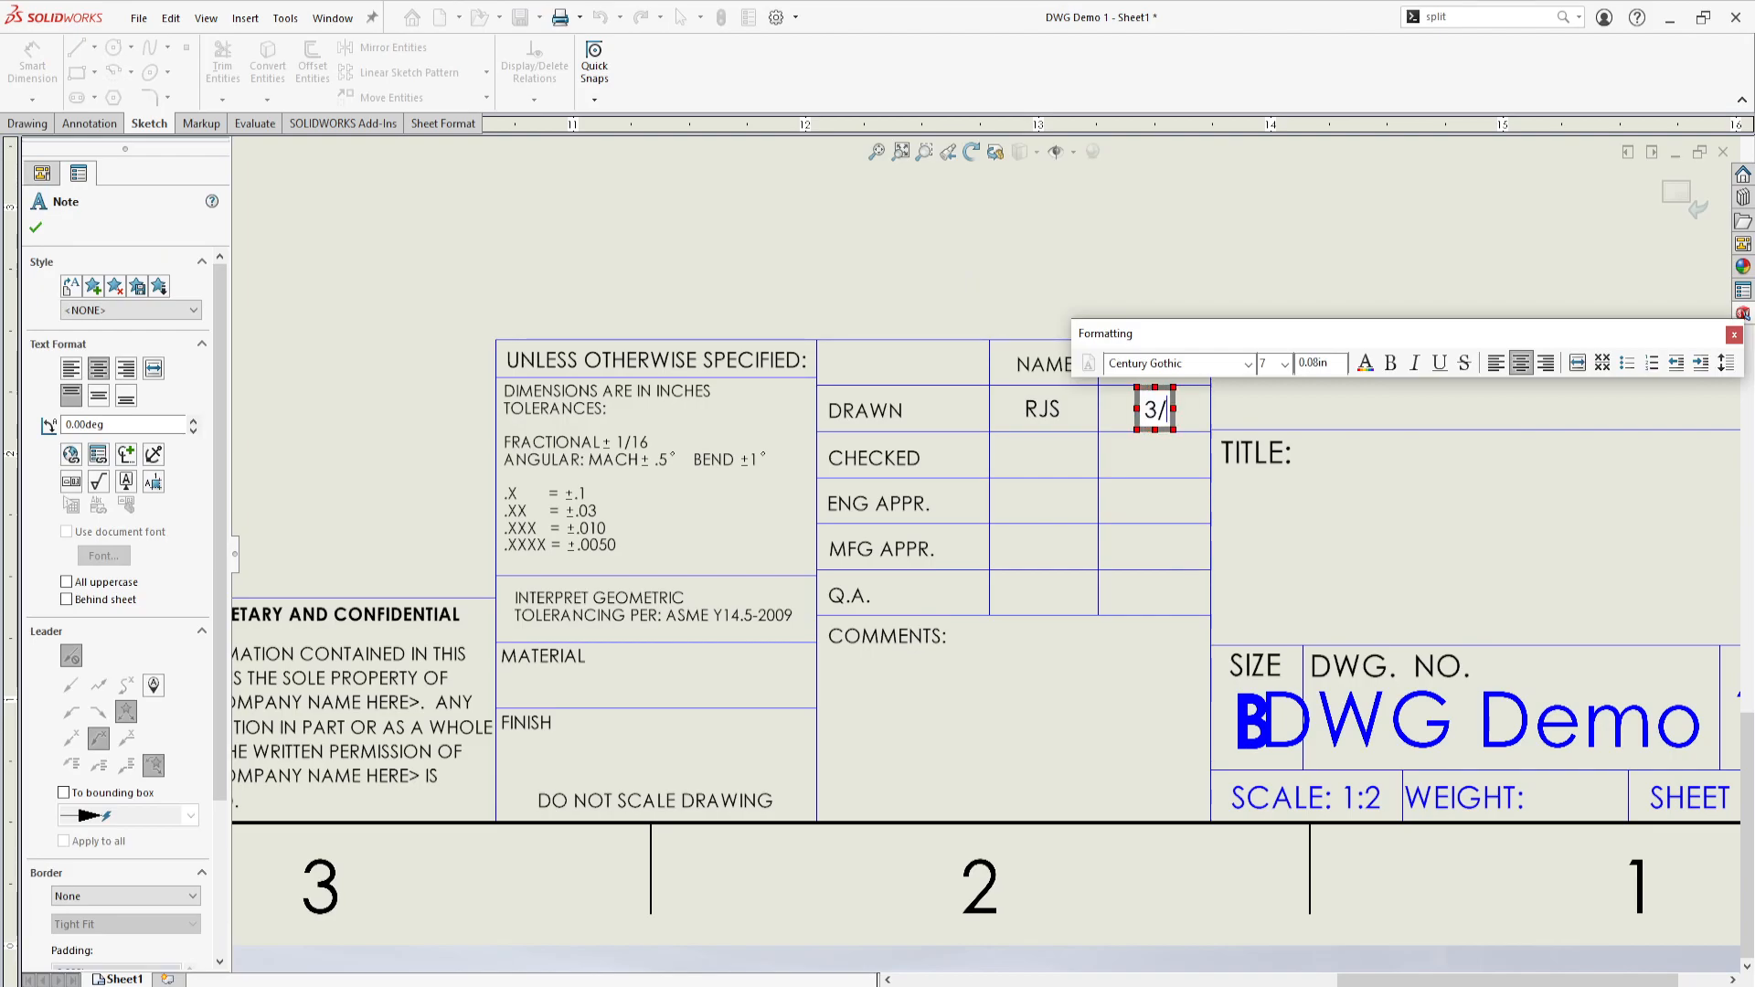
text(14)
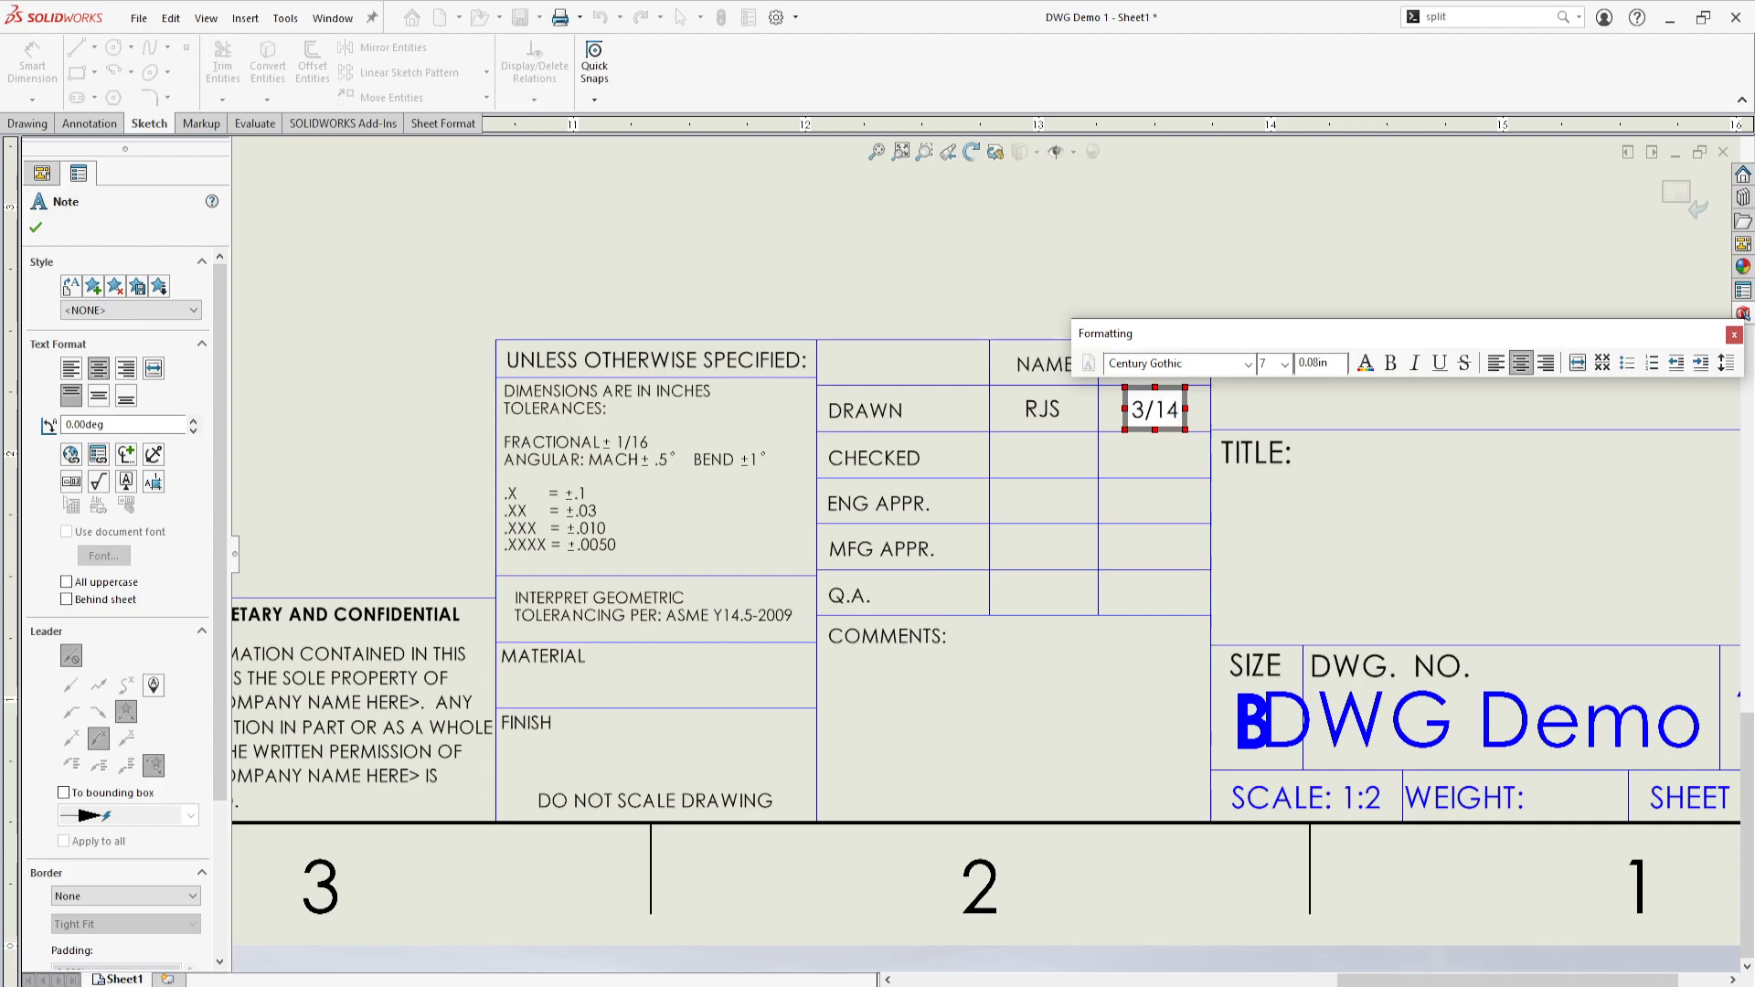
text(/2023)
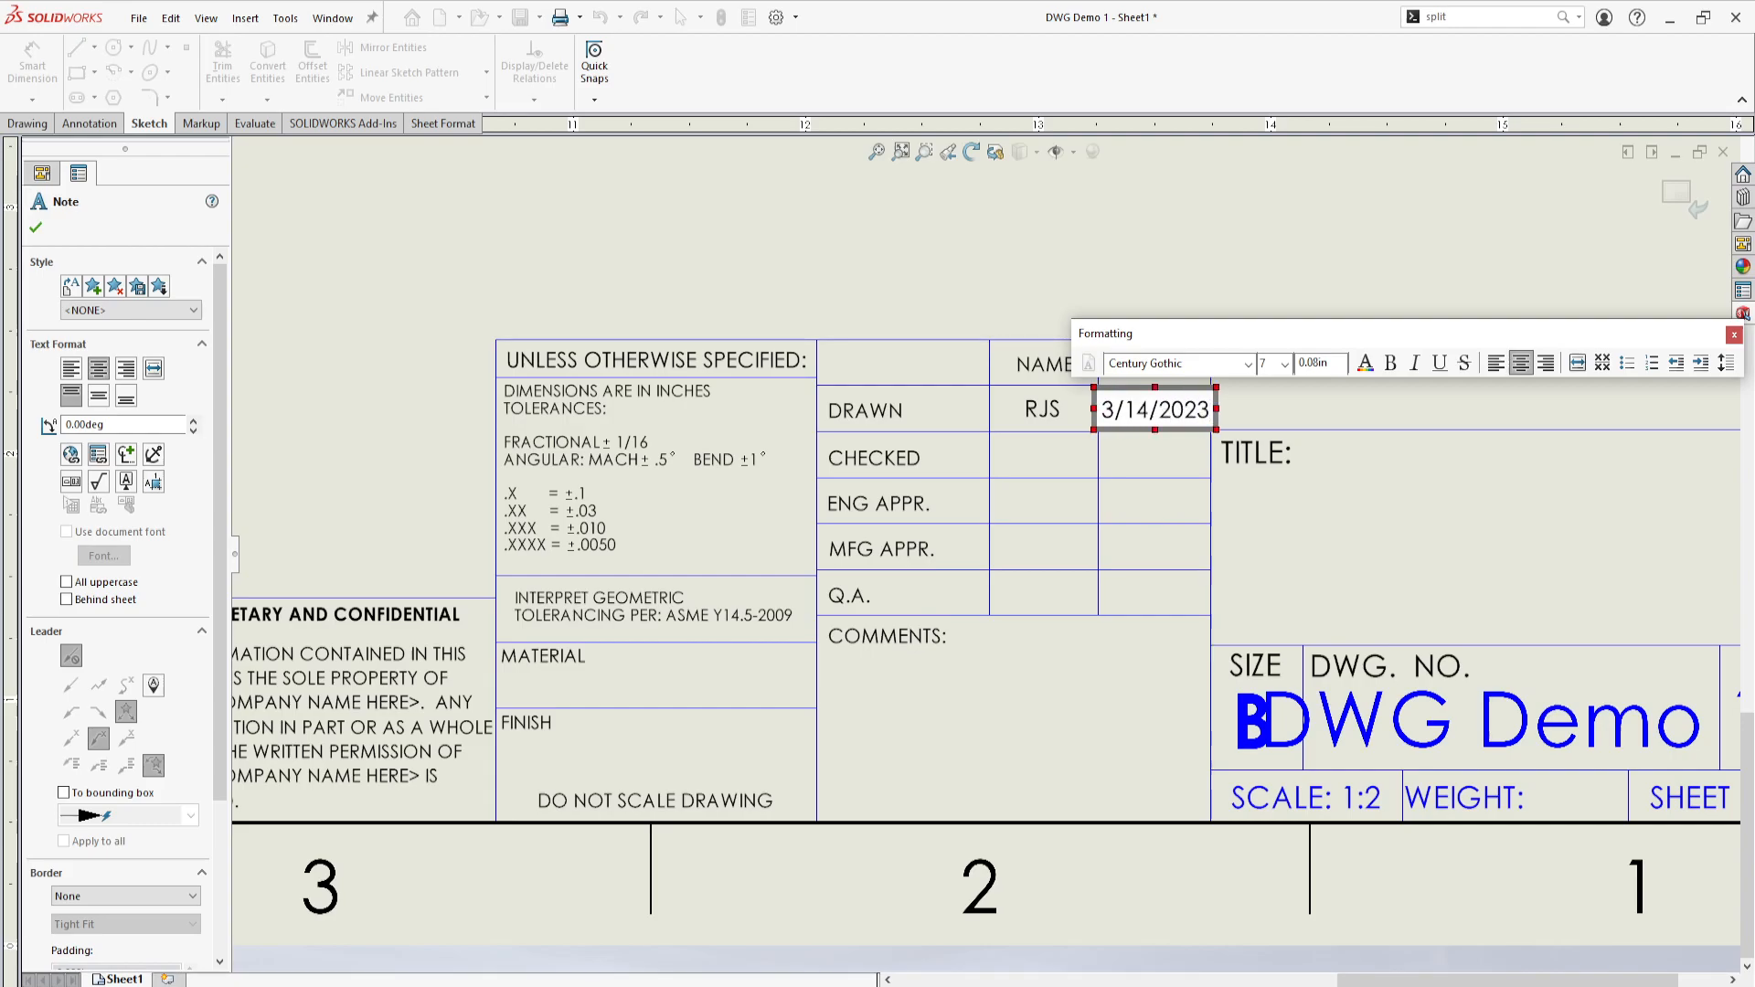
mouse_move(1102, 244)
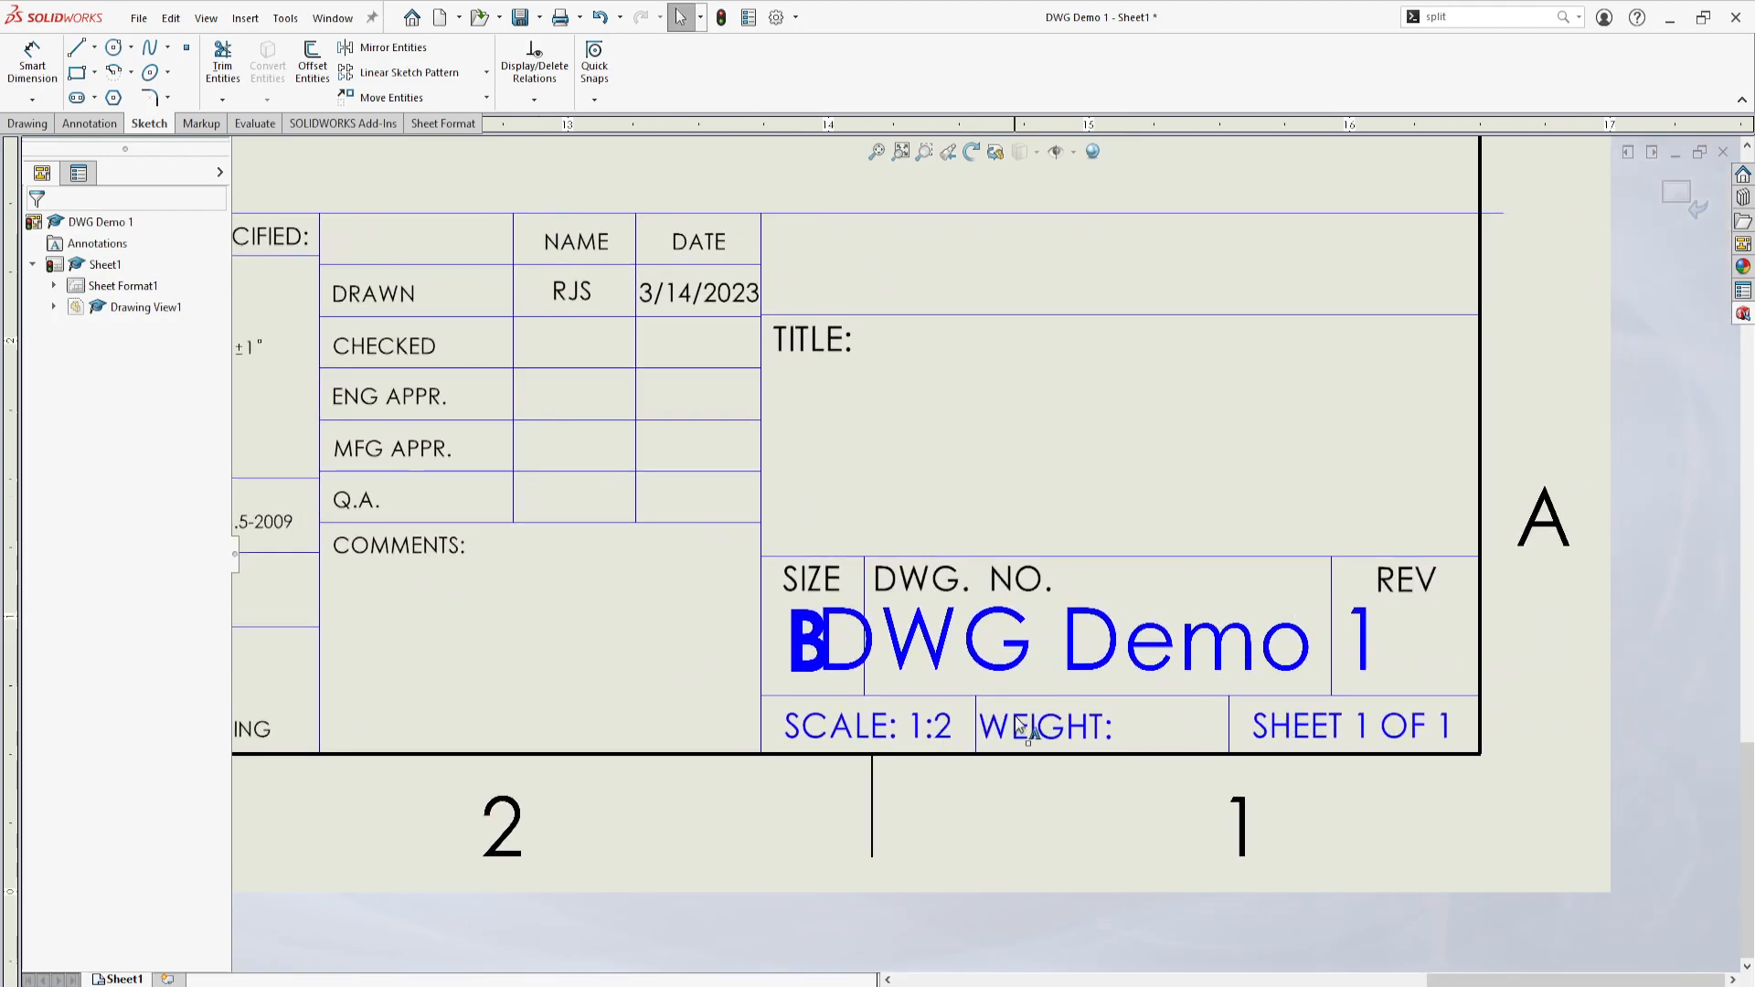
mouse_move(1080, 668)
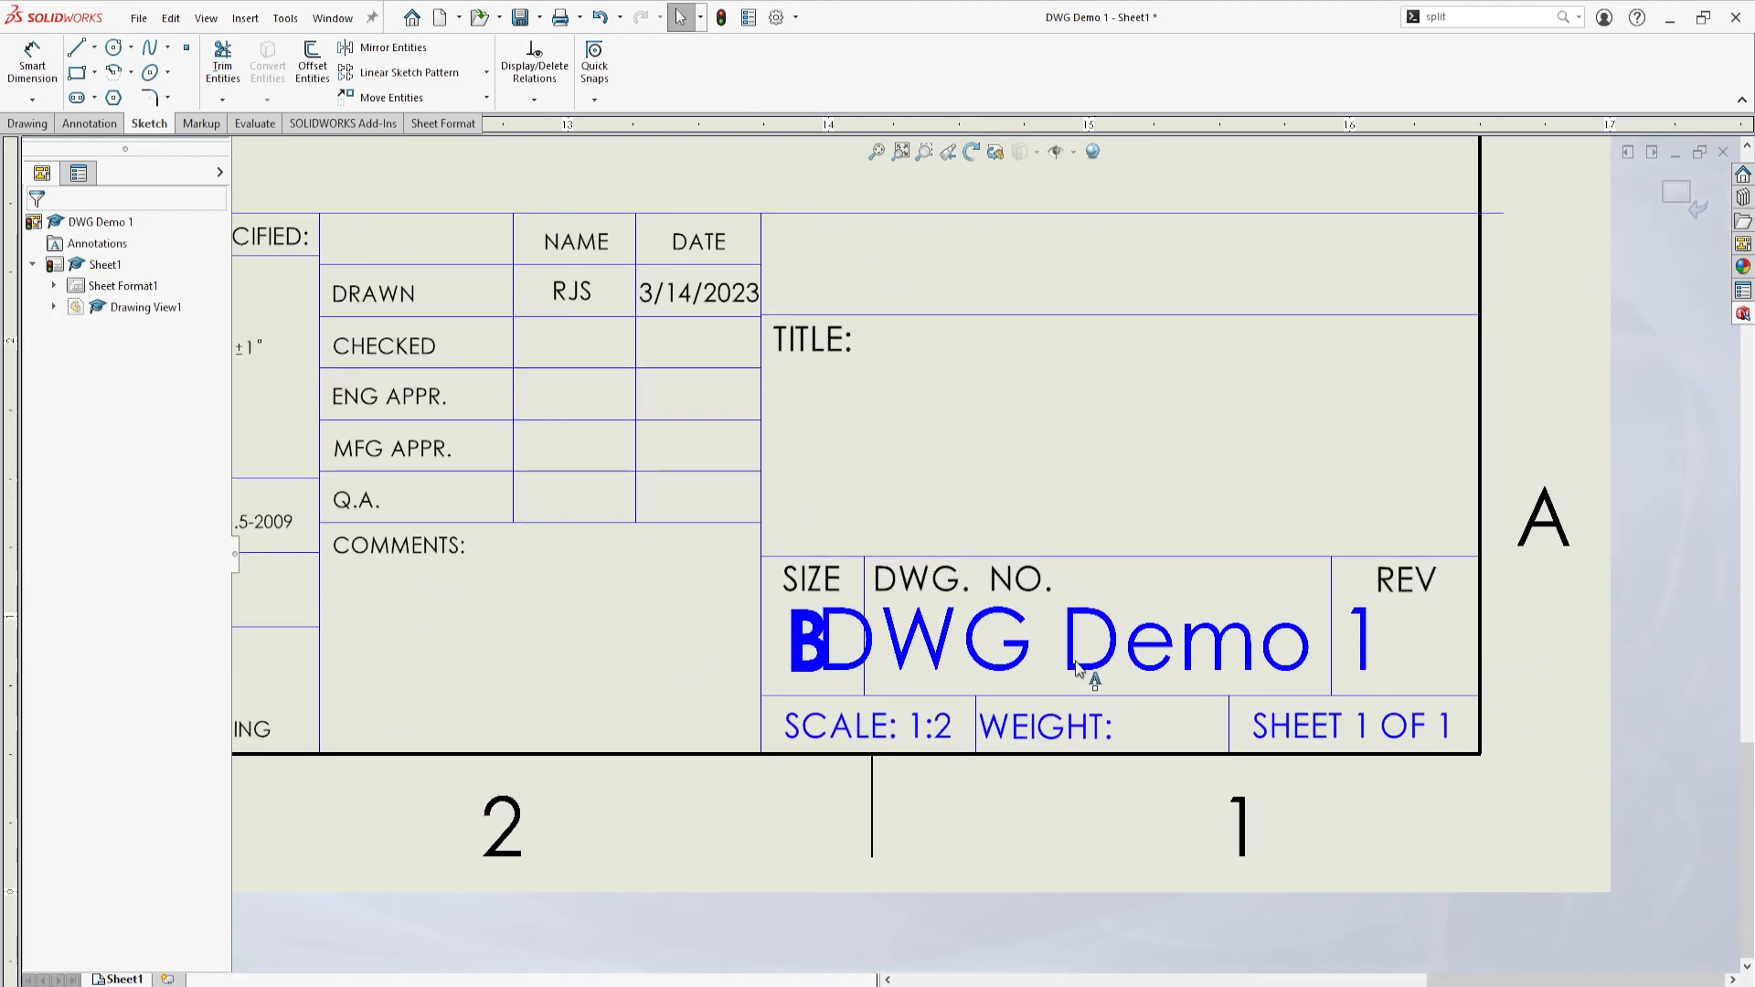
Step: Pick a smaller font size for the 'DWG Demo 1' drawing number note
double_click(1041, 640)
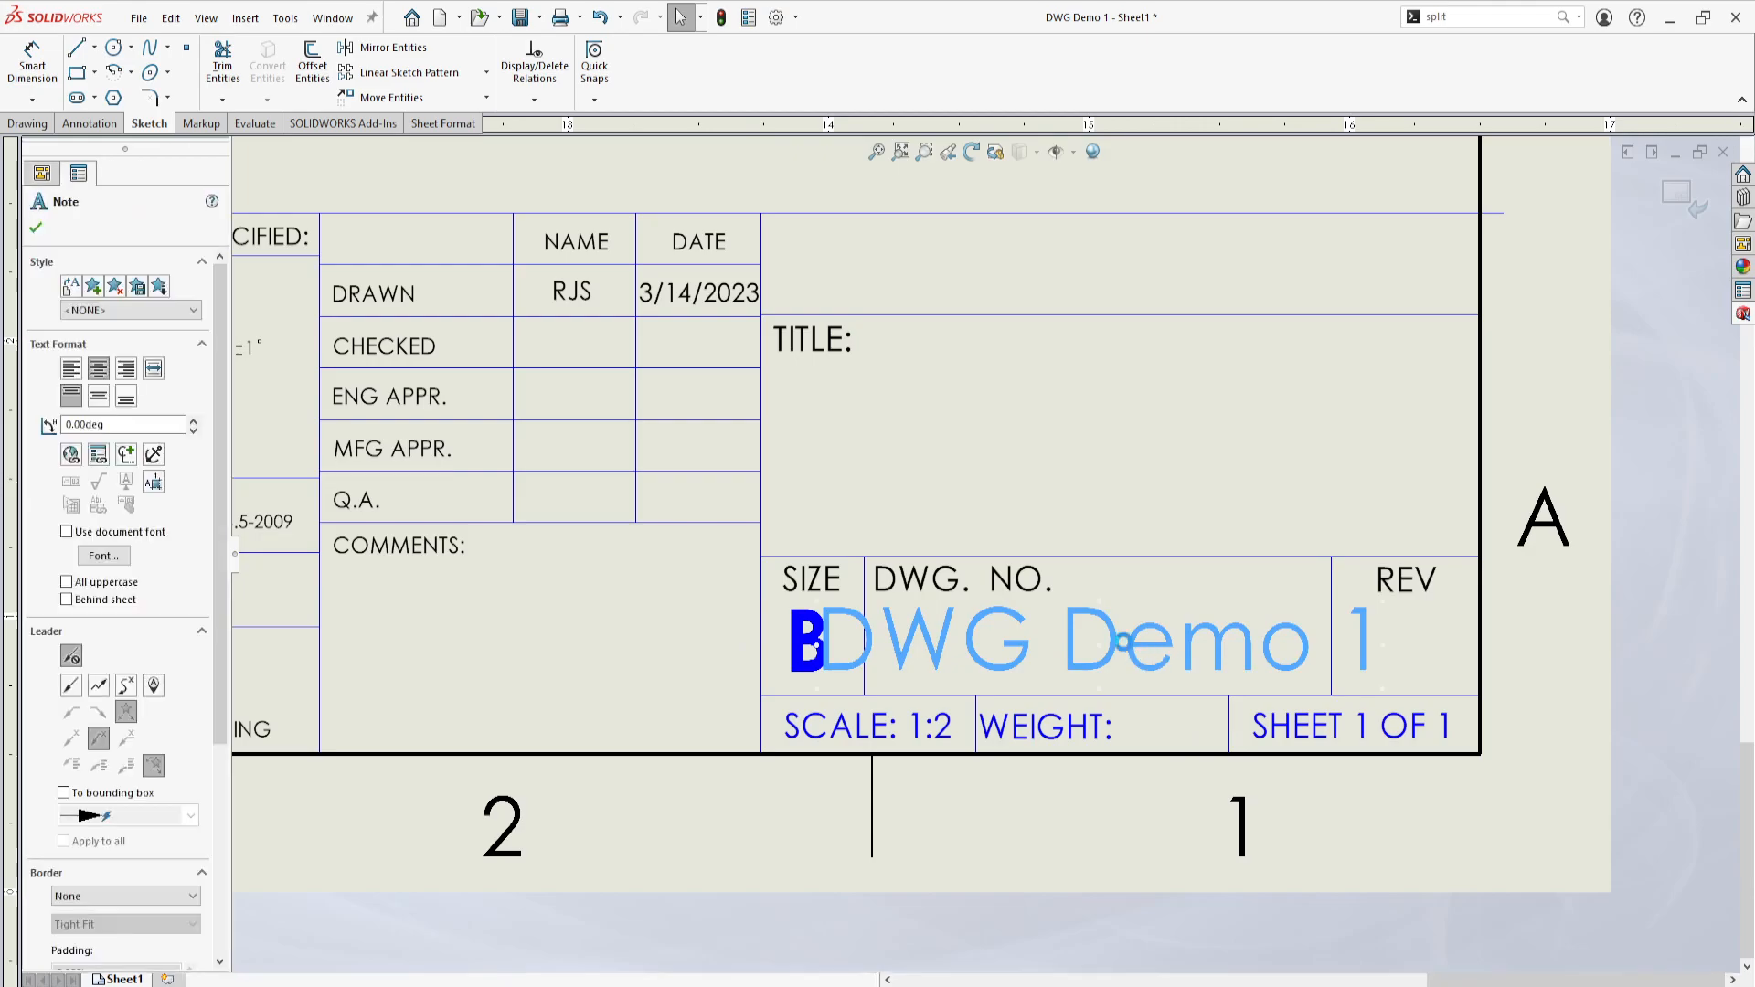
click(1030, 570)
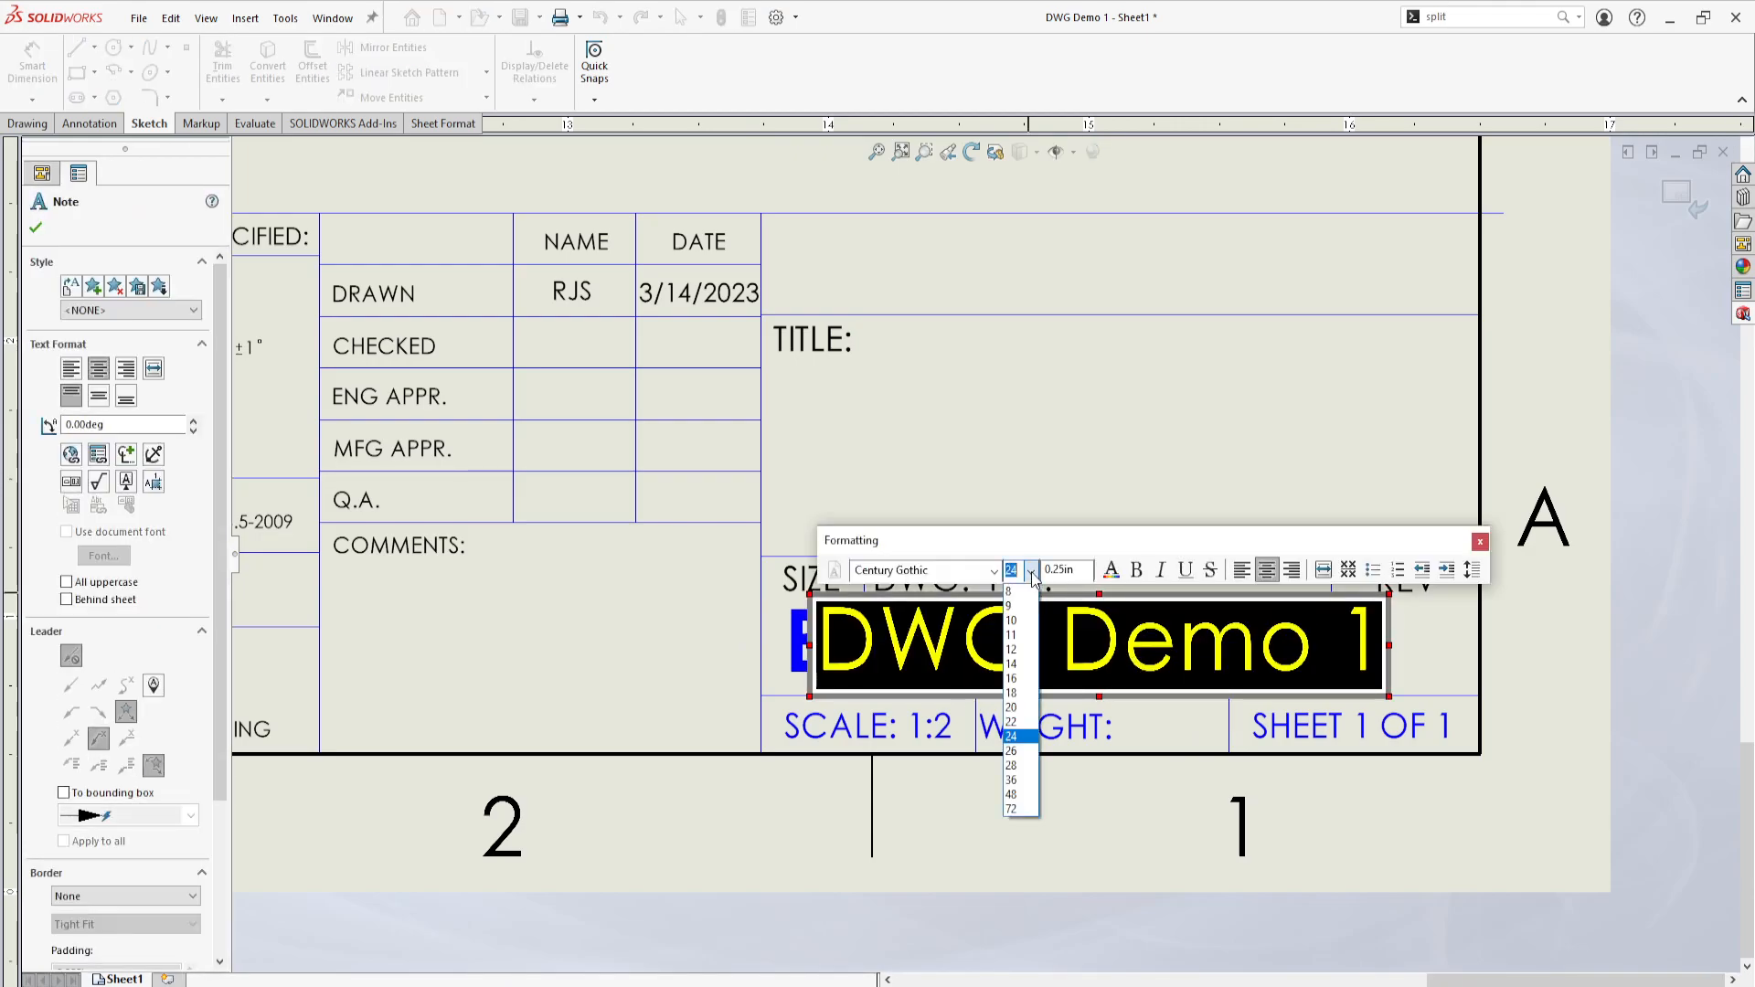
click(1009, 737)
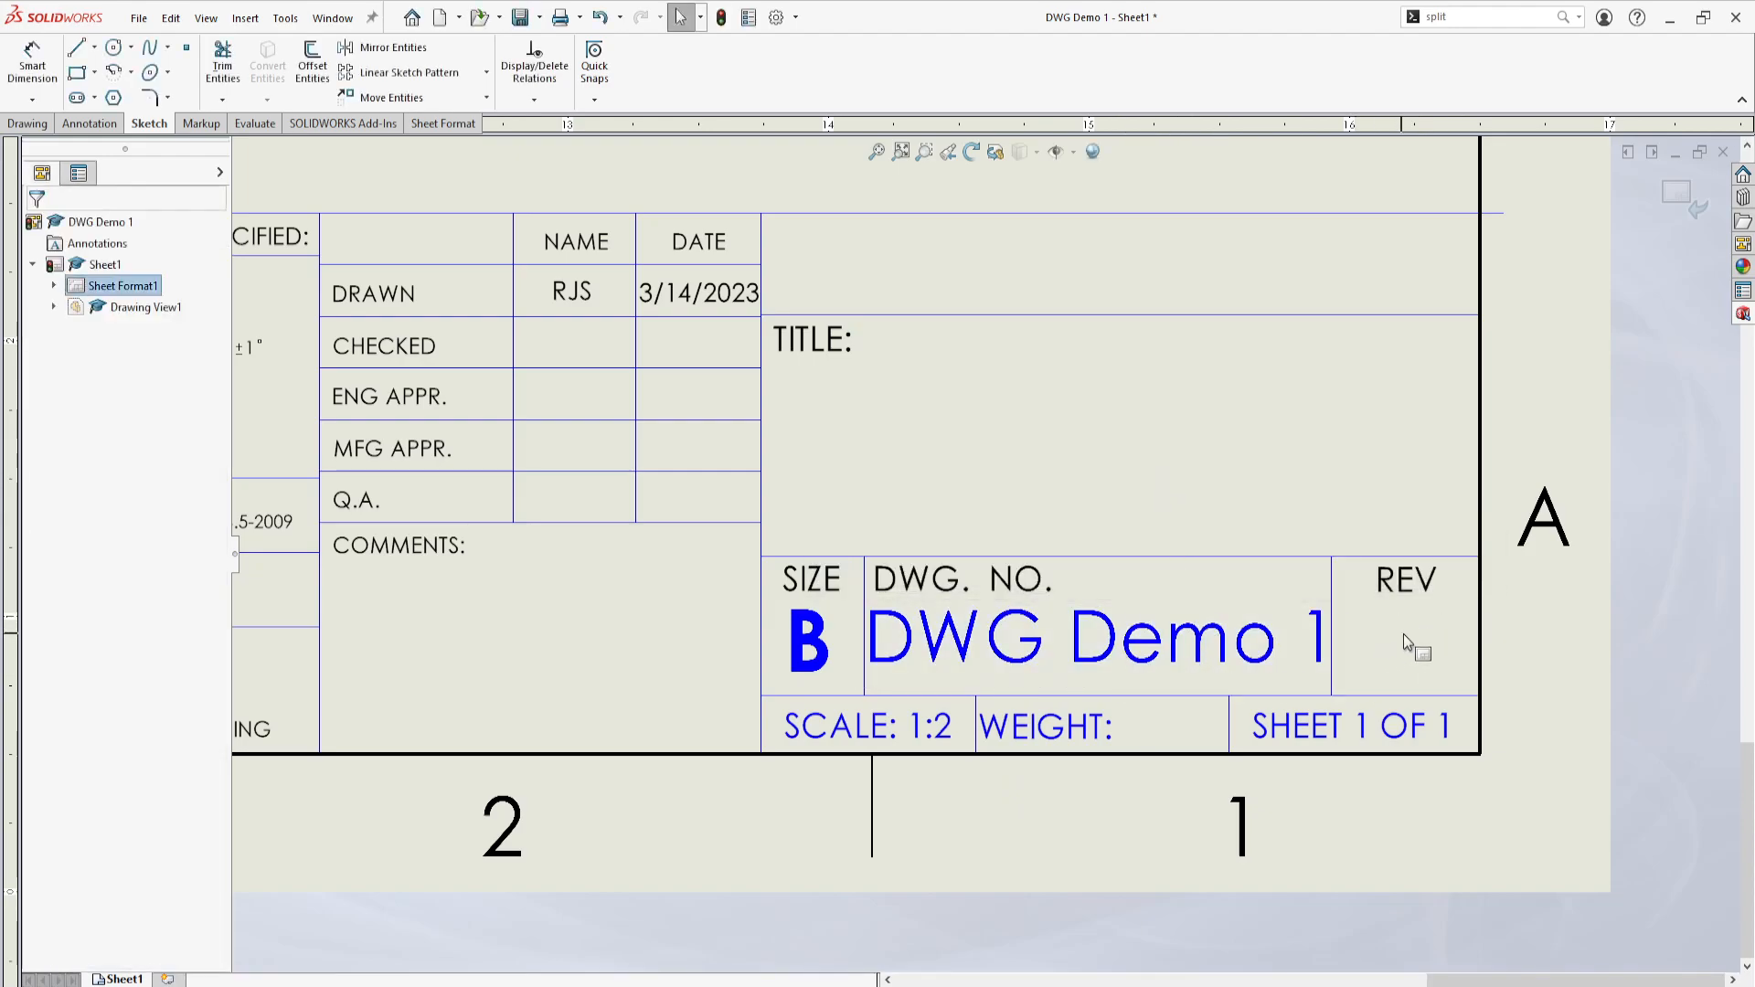
click(1407, 643)
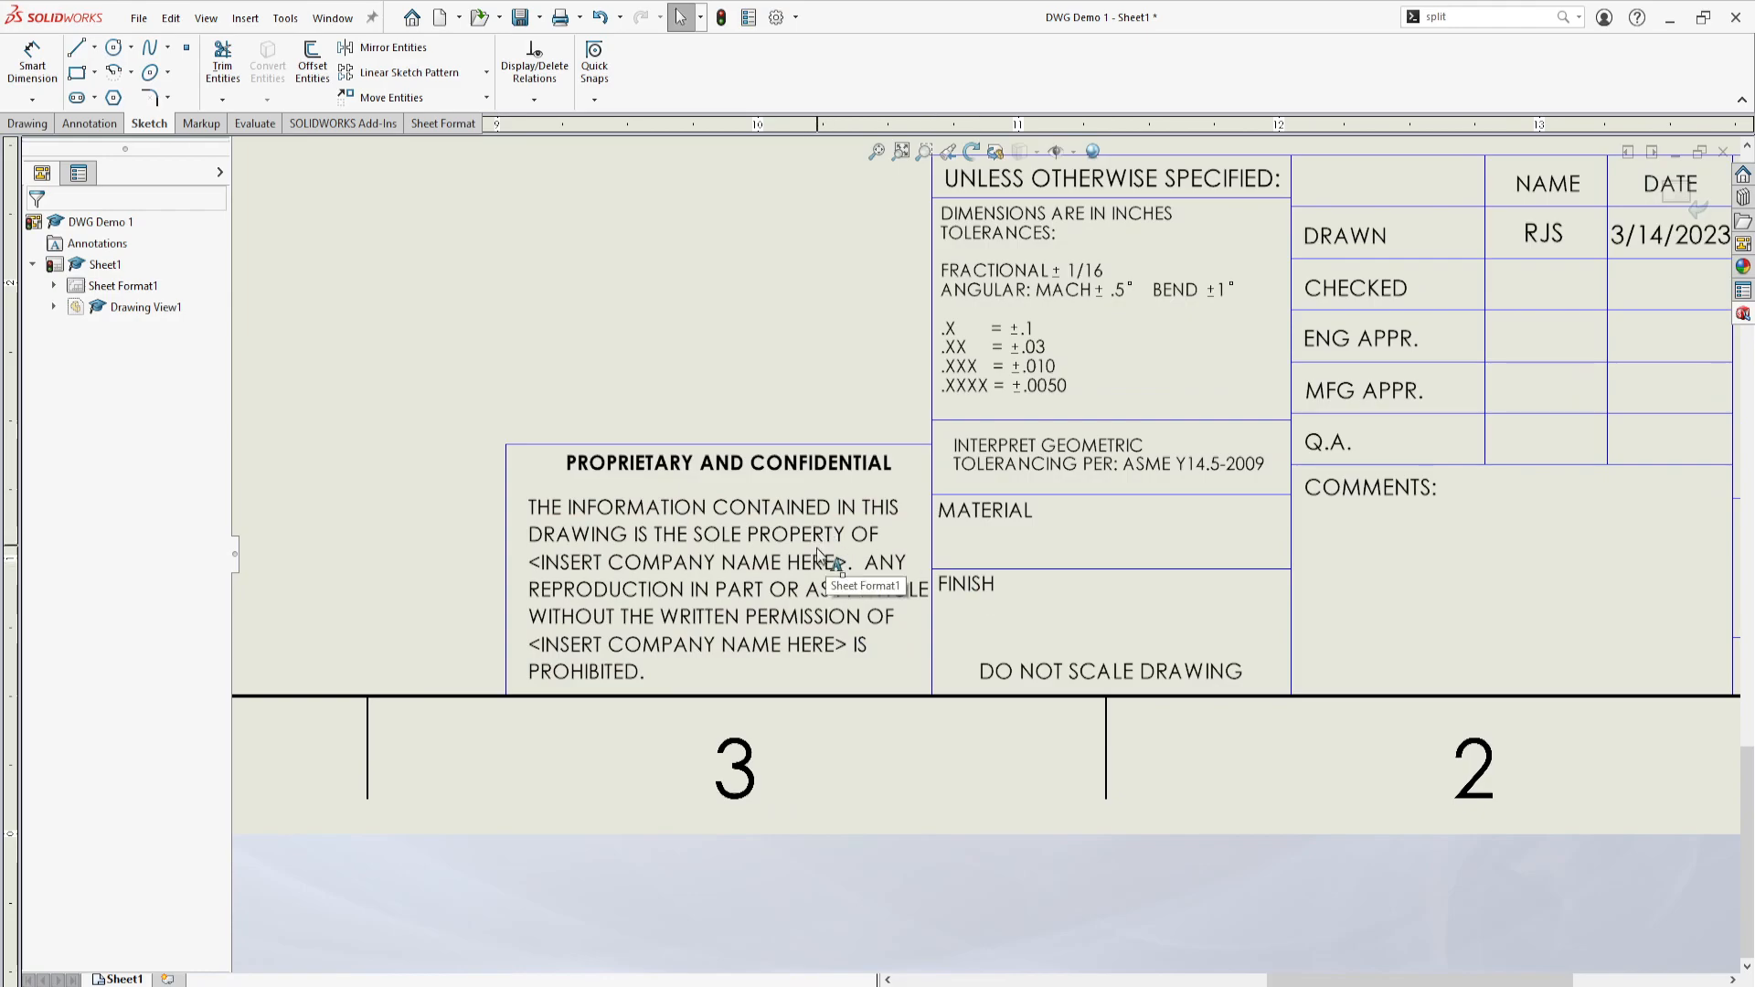
Step: Replace both <INSERT COMPANY NAME HERE> placeholders in the Proprietary note with Stormo Industries
double_click(717, 587)
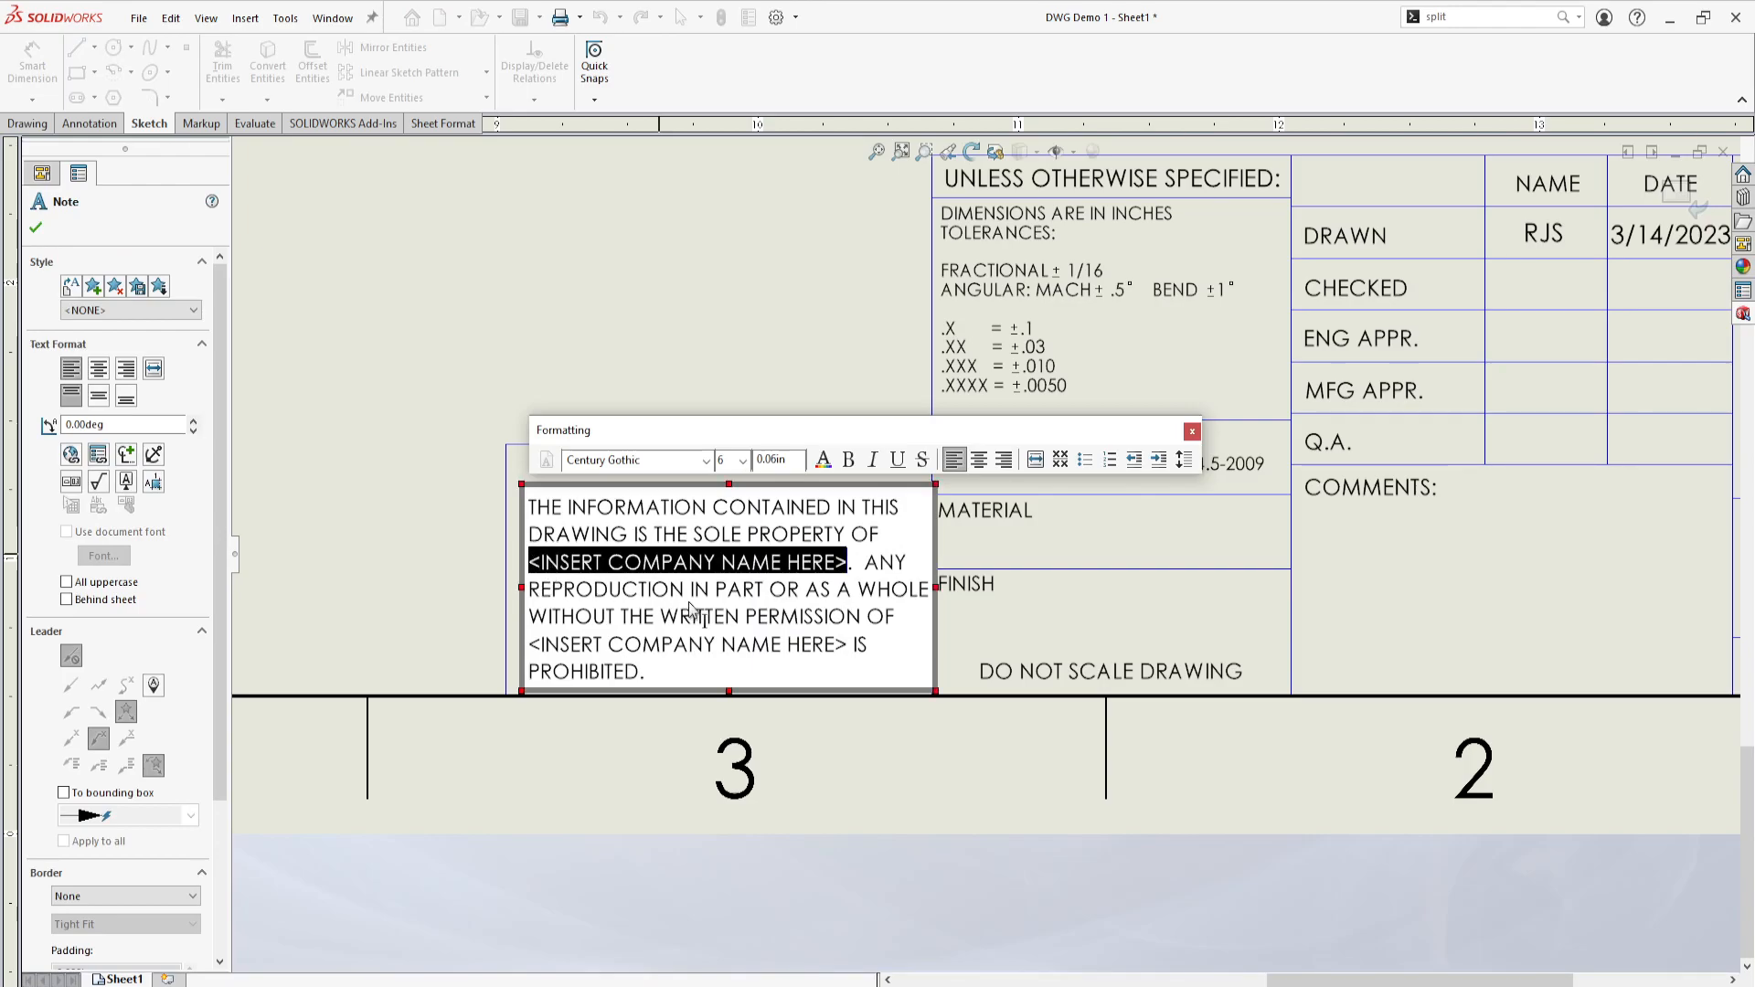
text(Stormo Ind.)
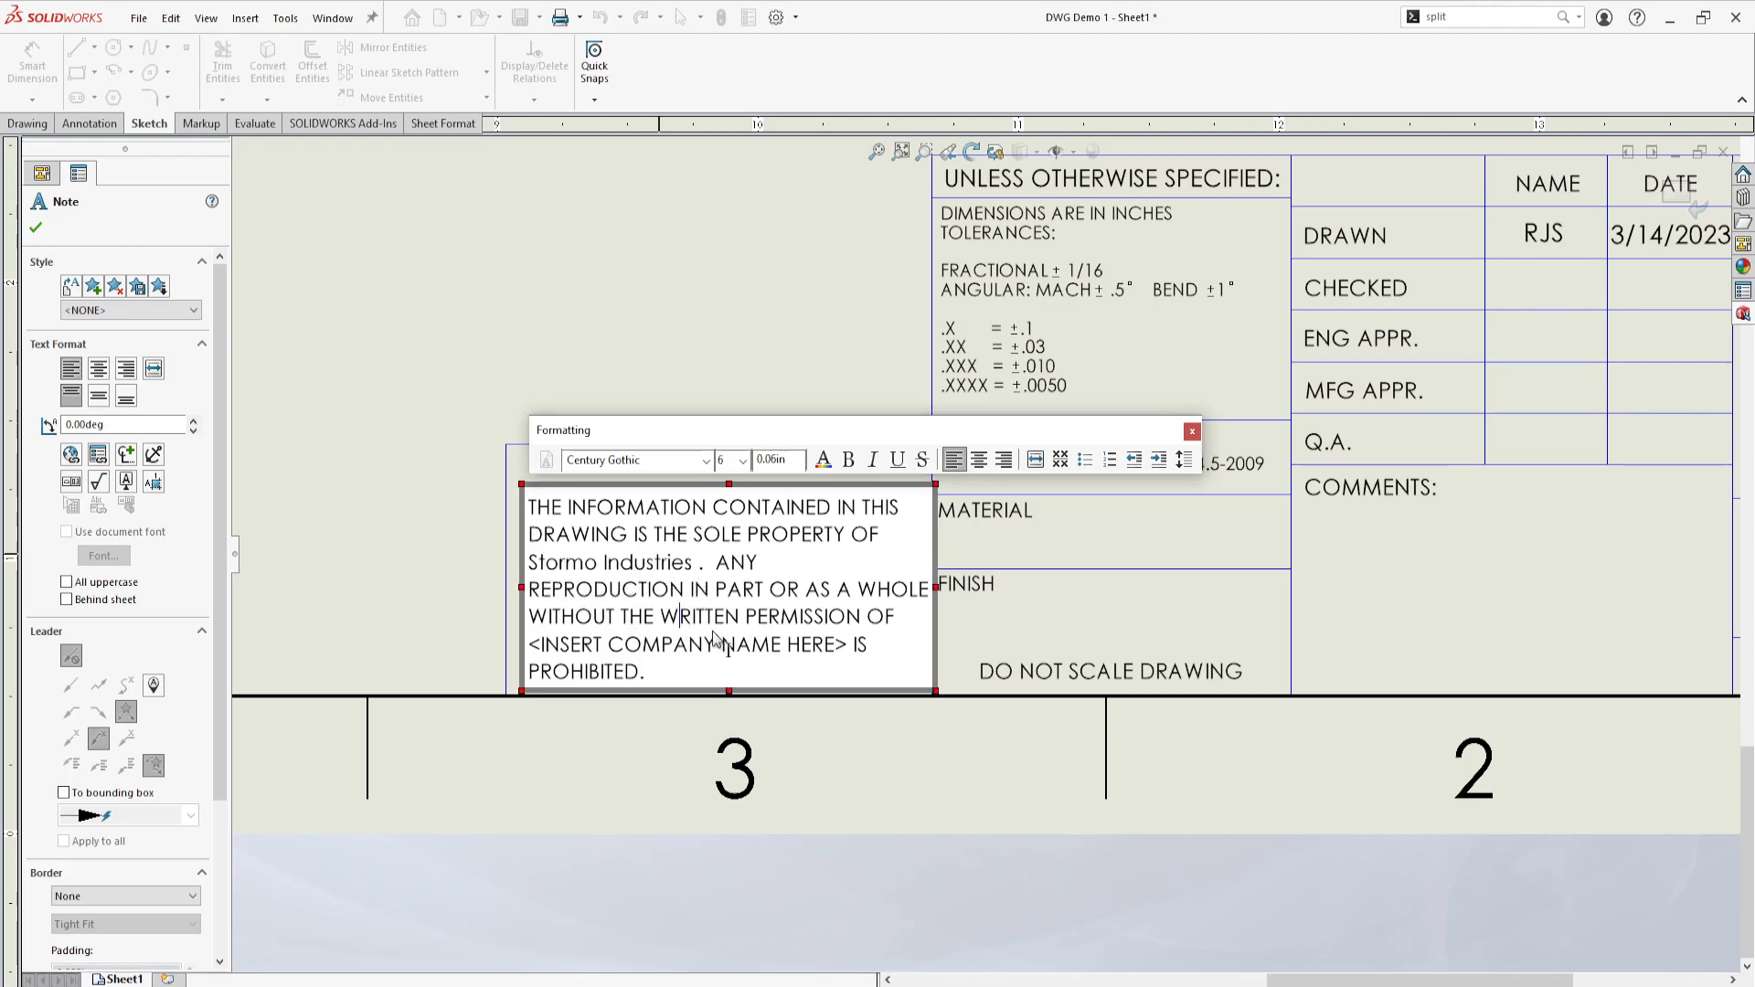
double_click(679, 643)
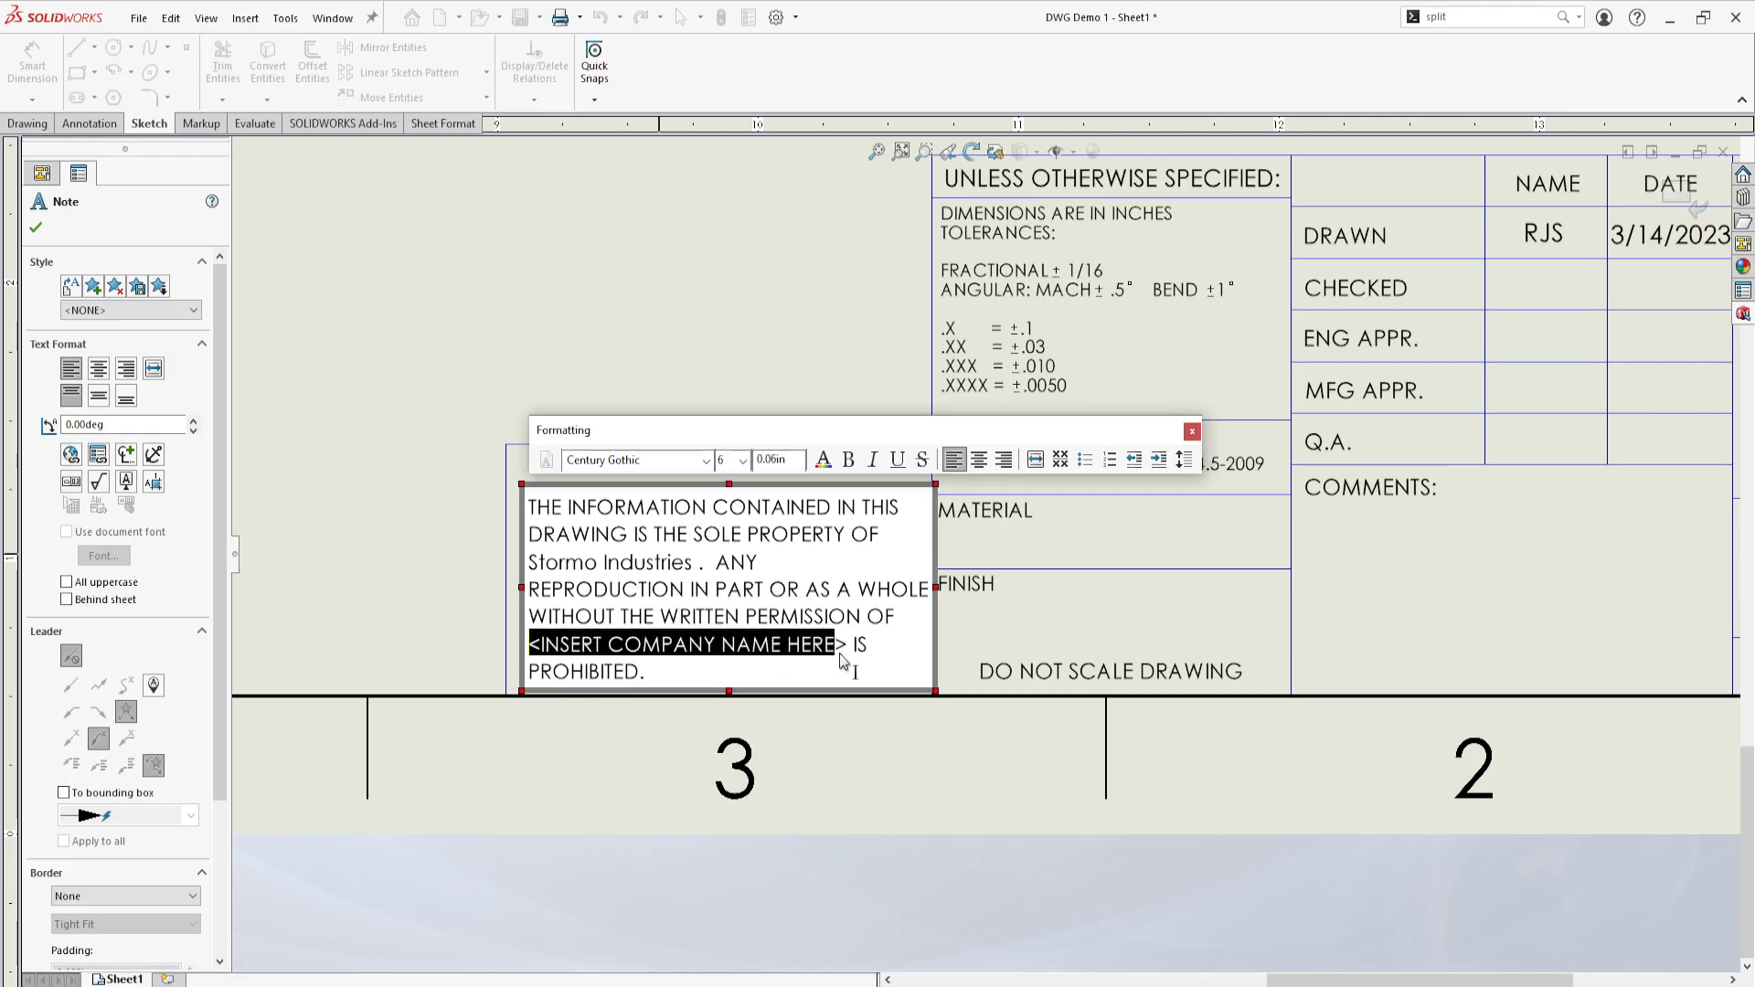
text(Stormo Industries IS PROHIBITED.)
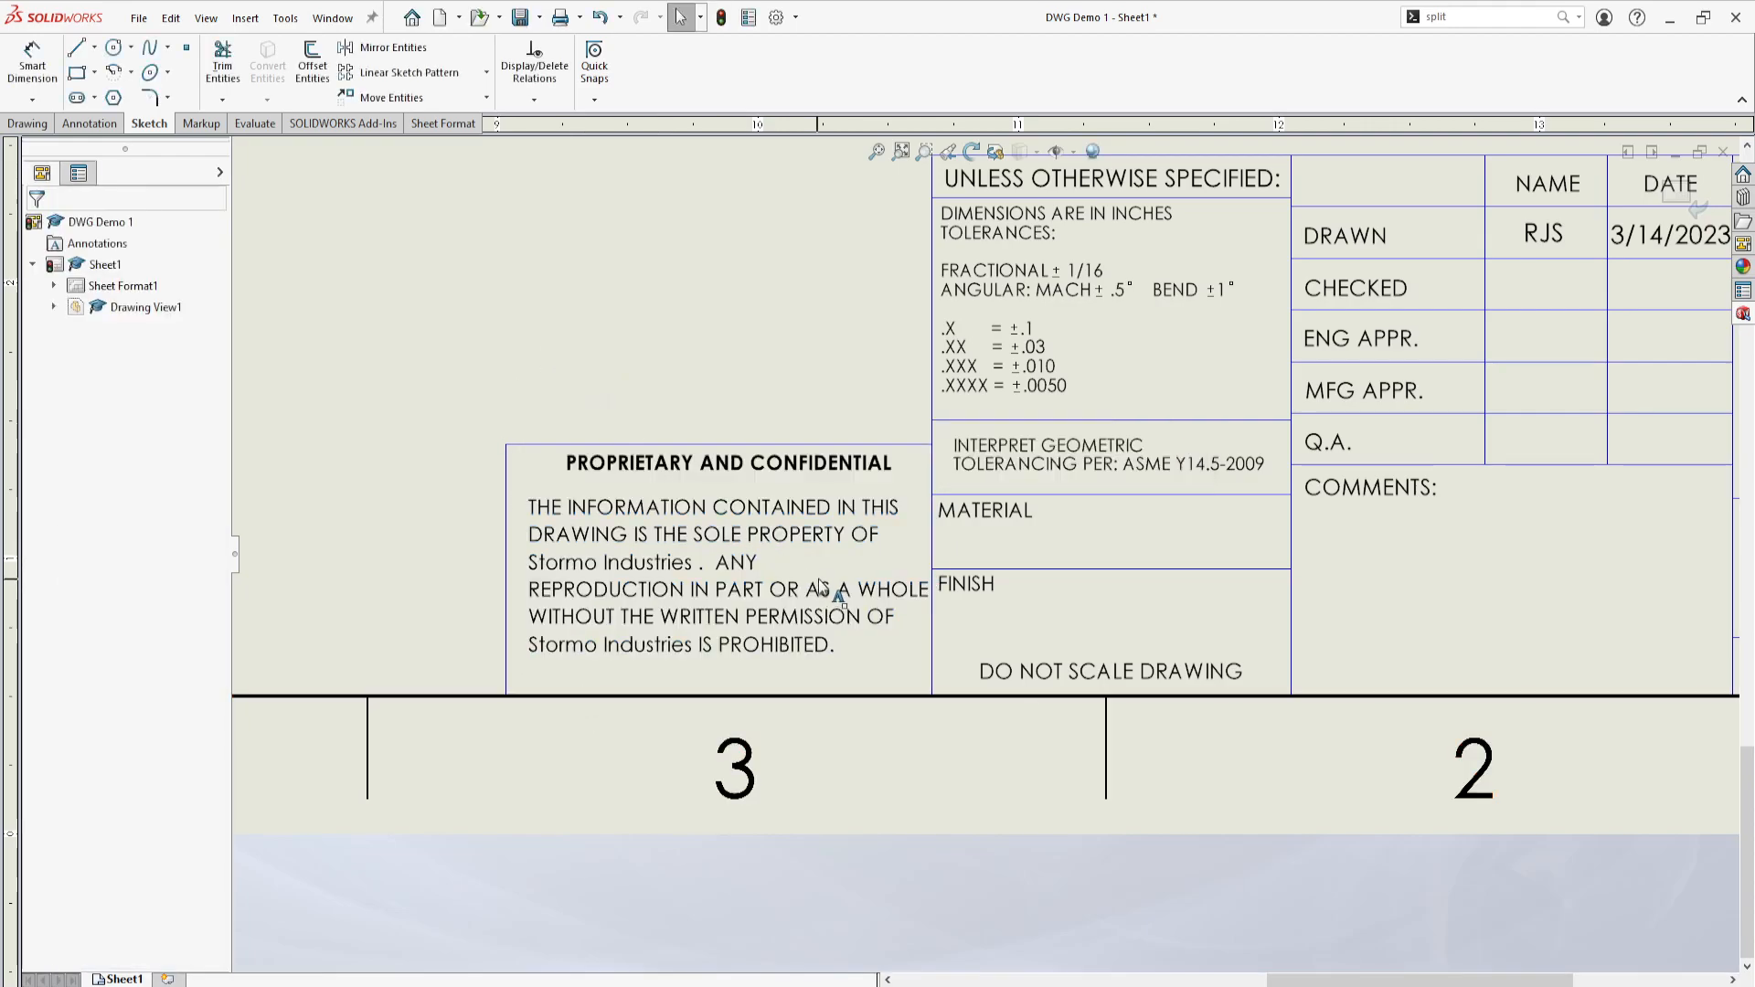
scroll(down, 3)
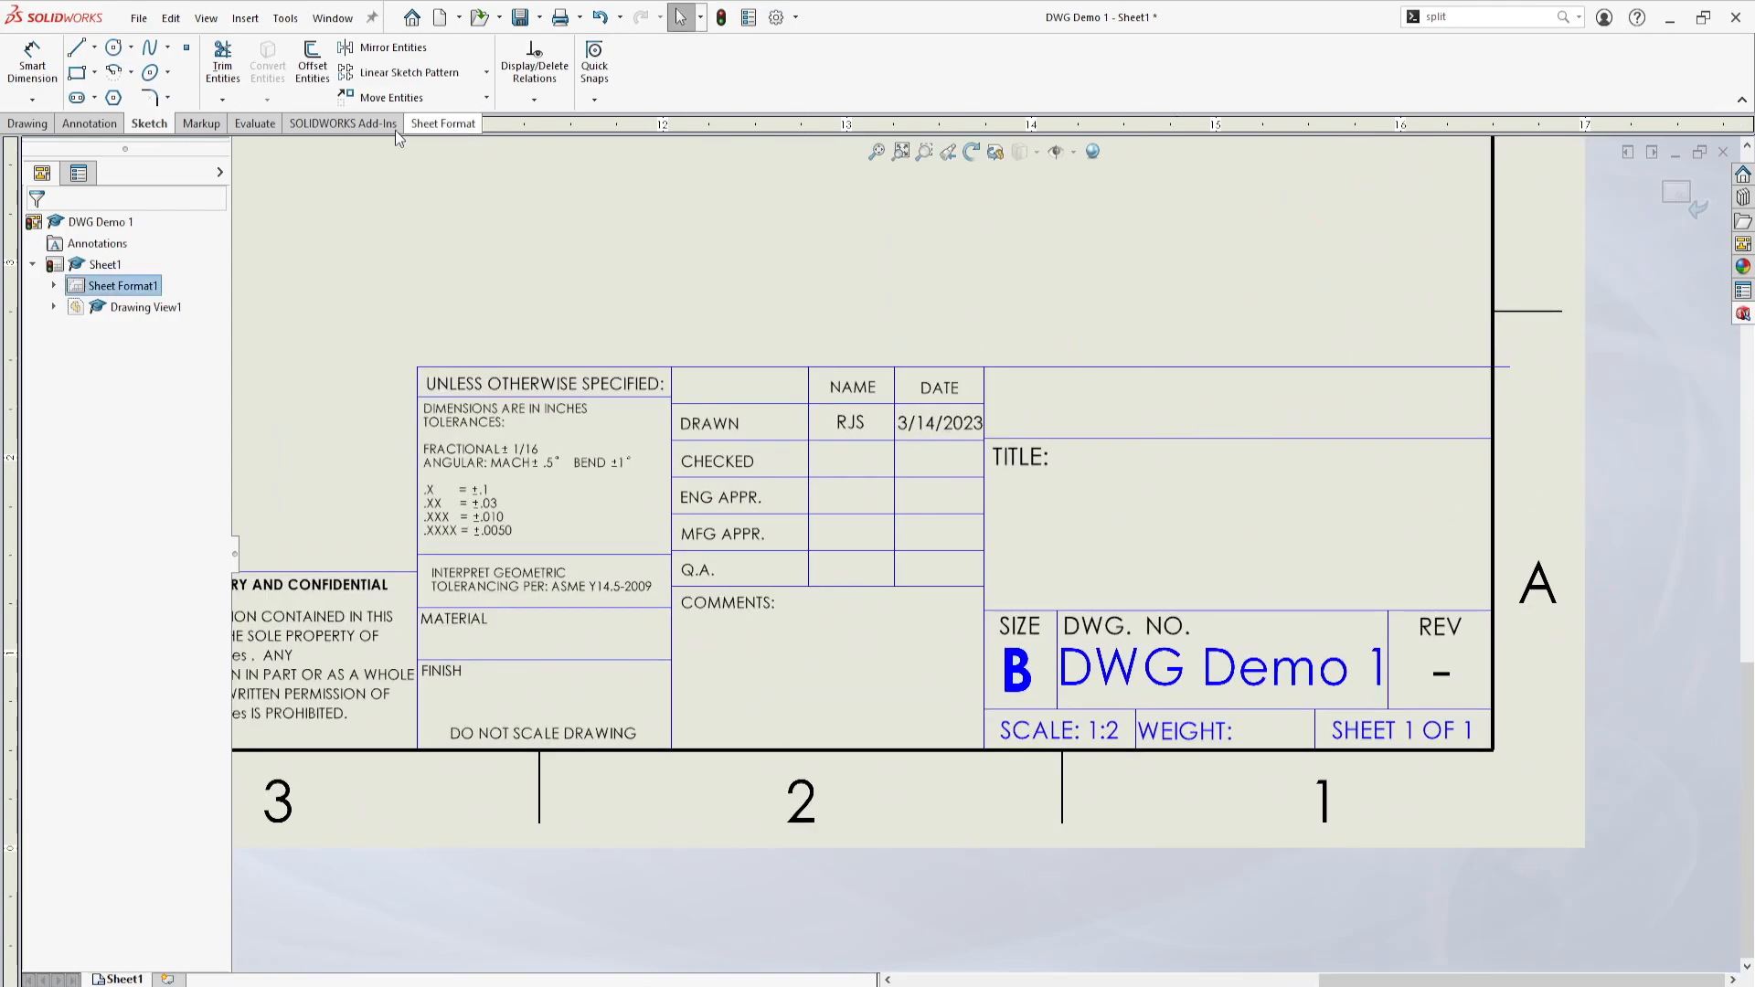
Step: Place a Note reading STORMO INDUSTRIES in the empty cell above TITLE
click(90, 124)
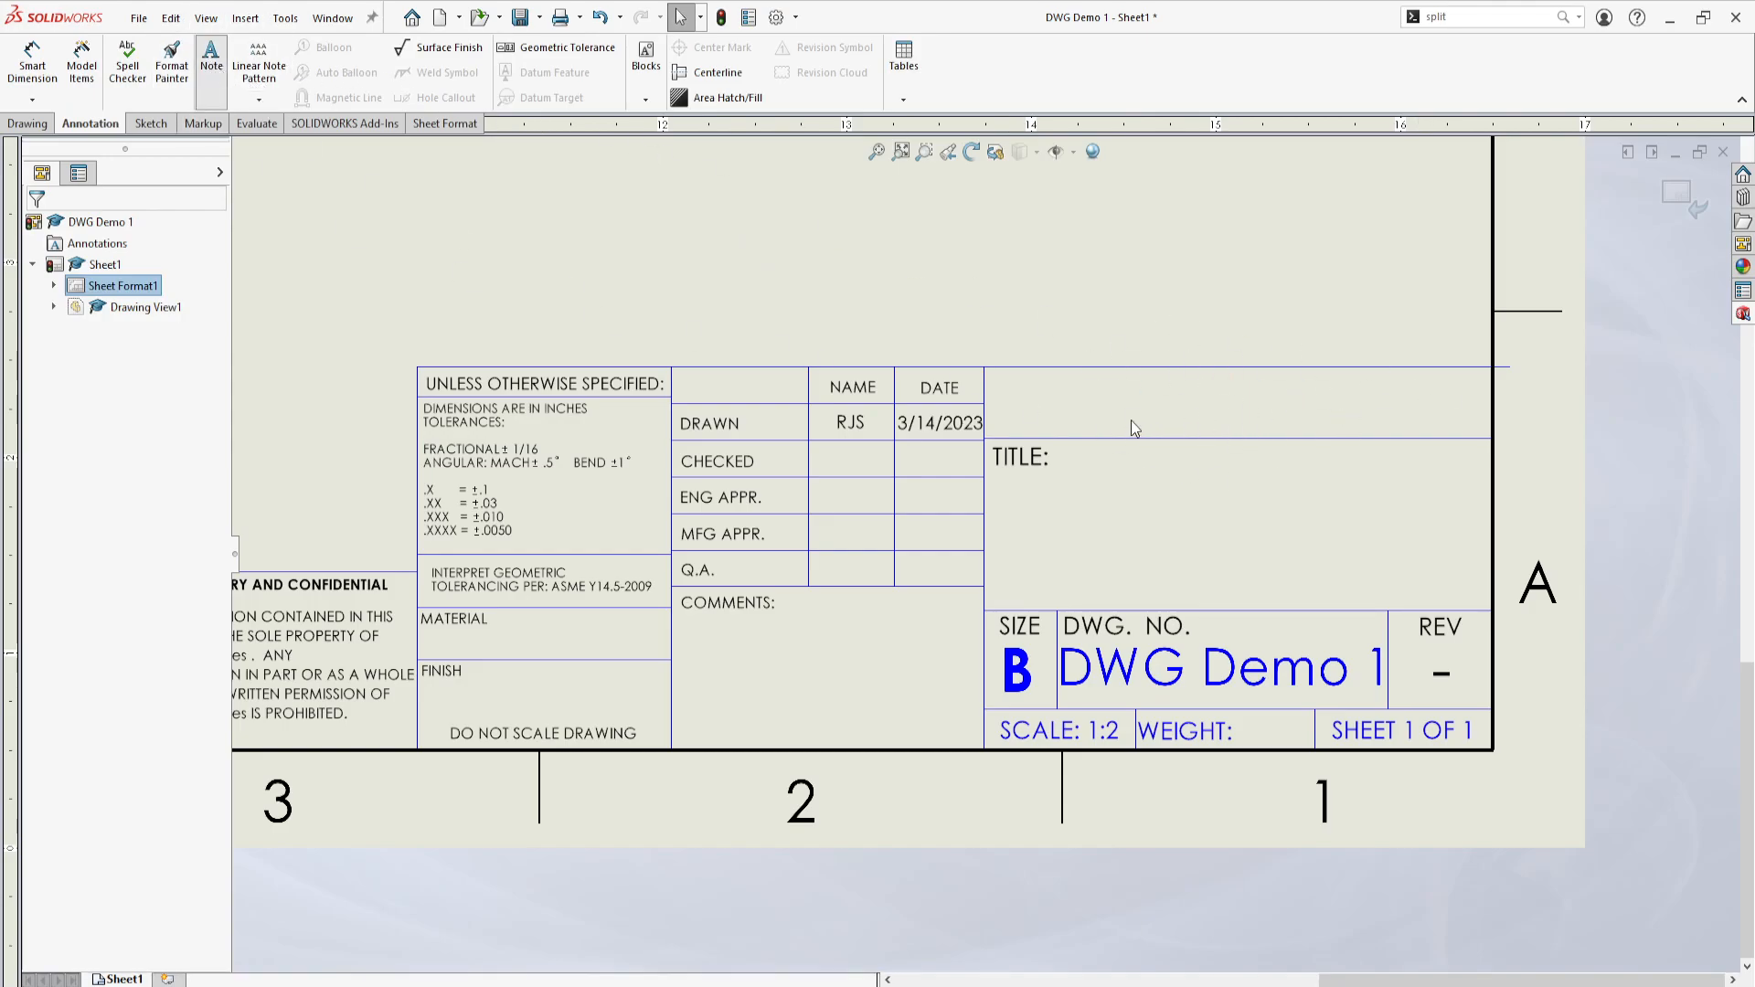
click(210, 56)
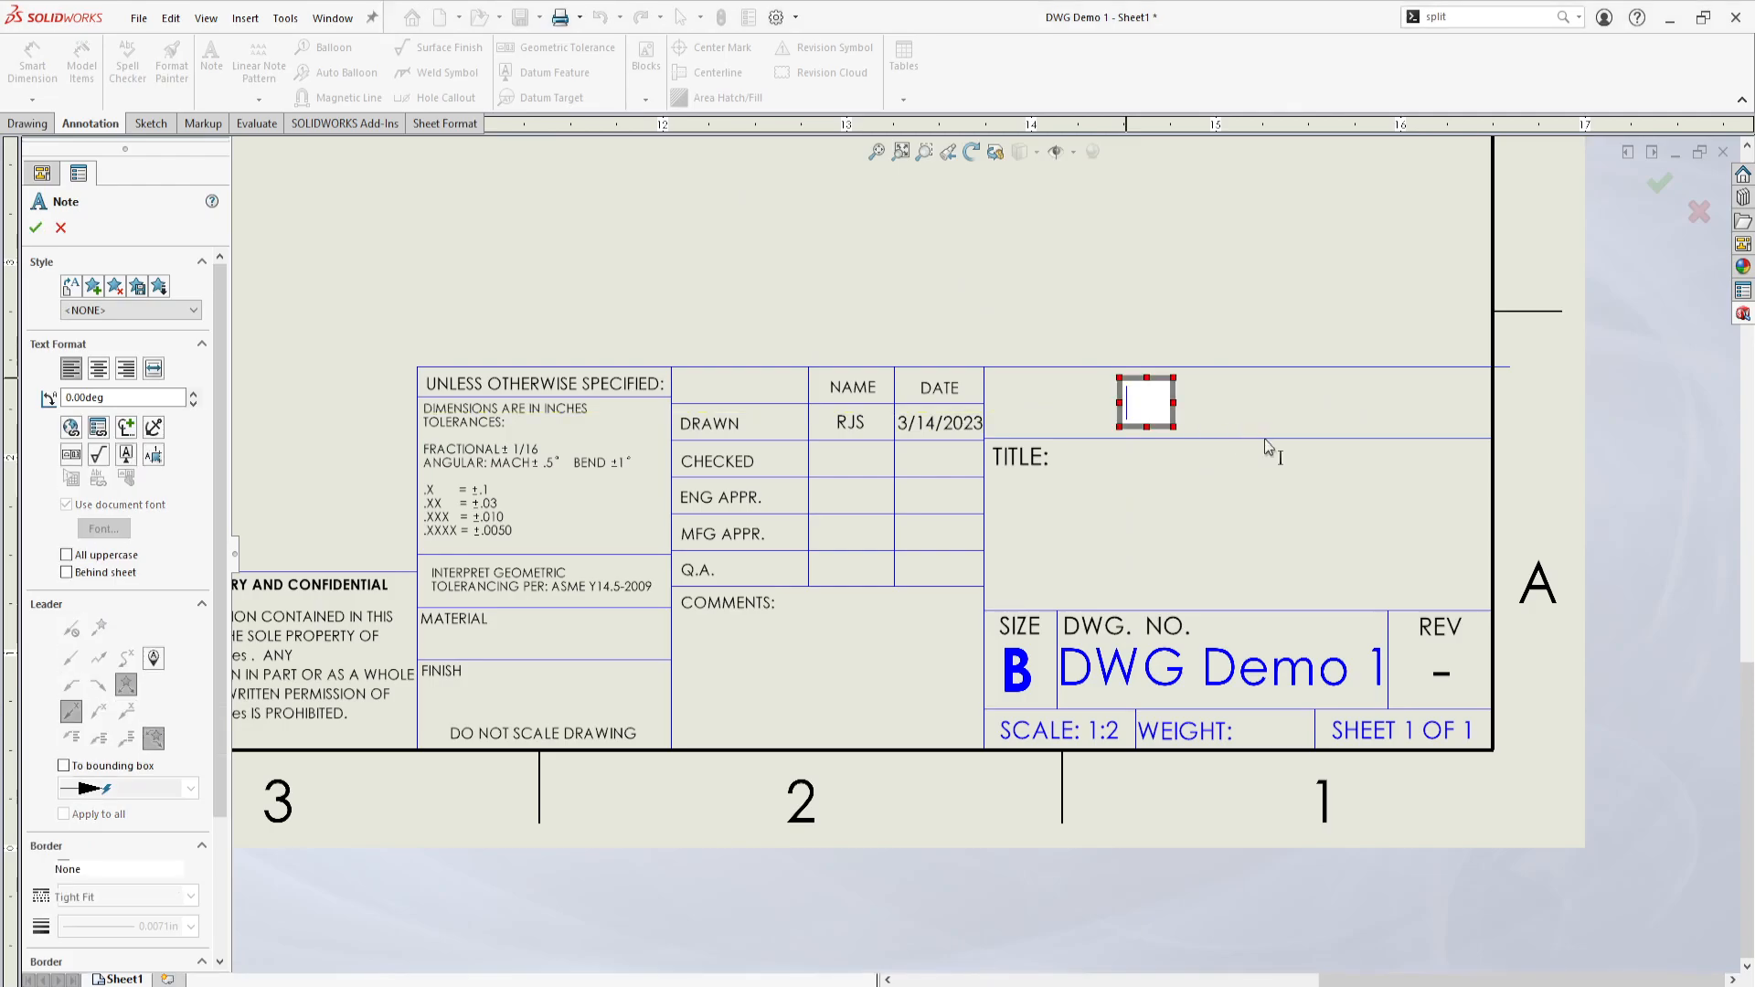
text(S)
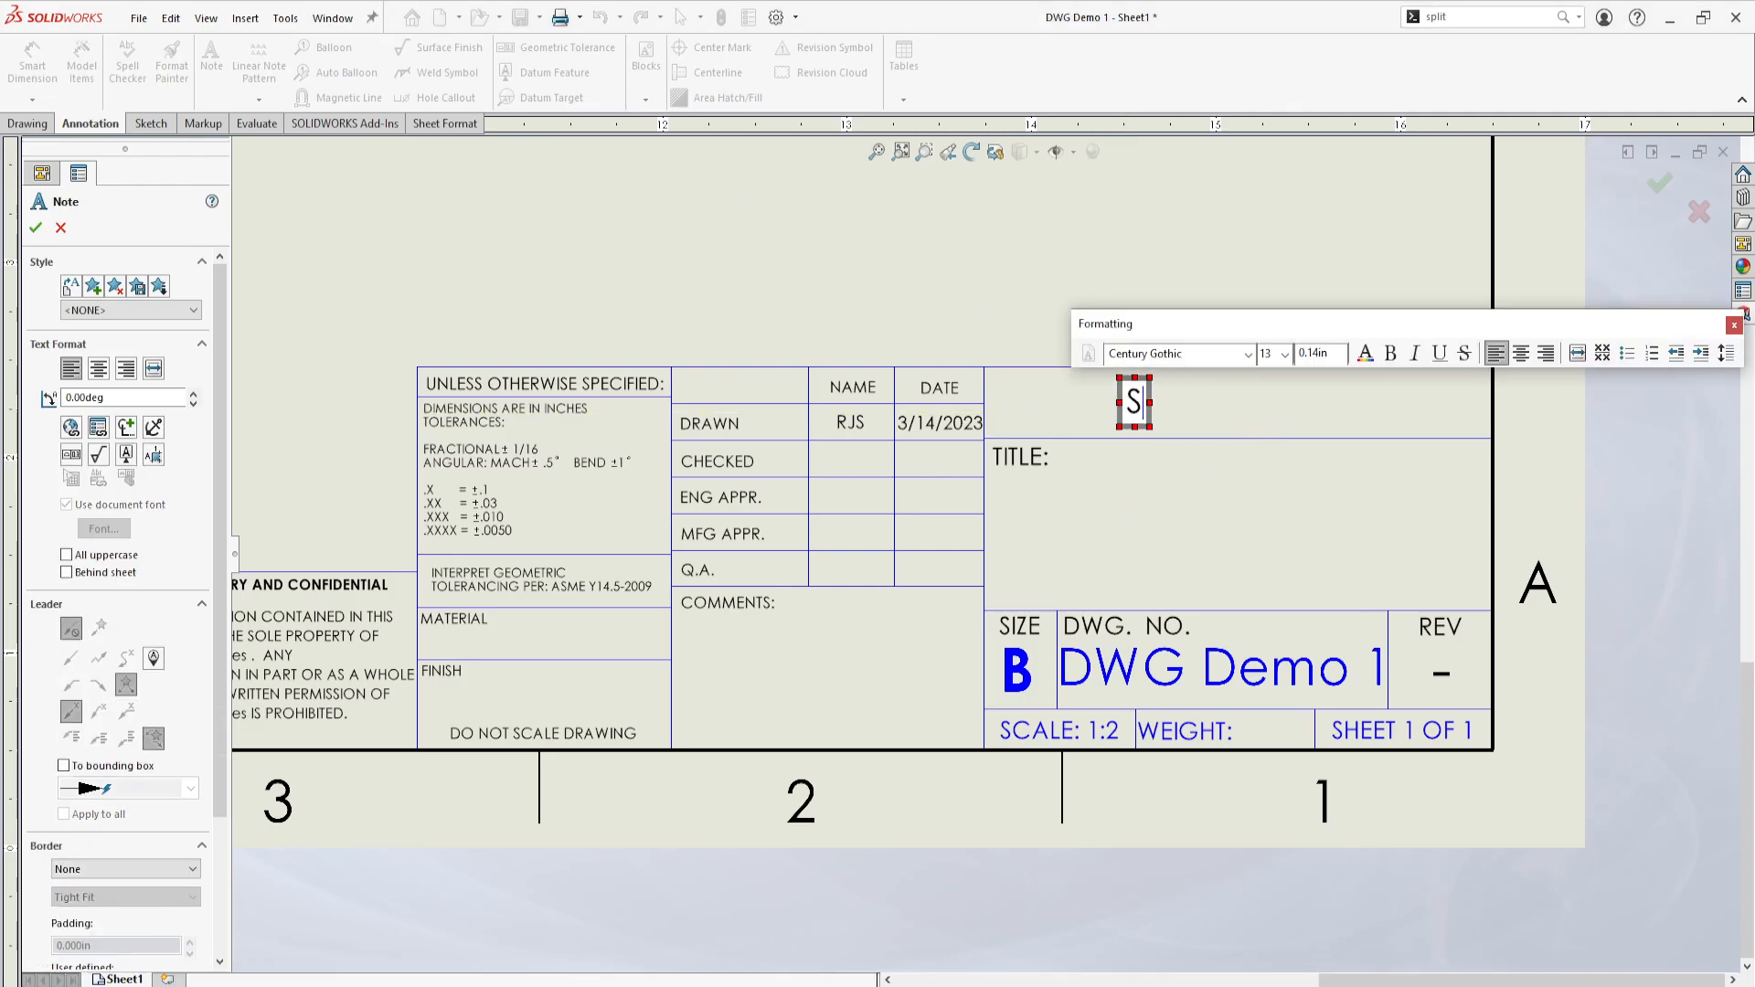
text(STORMO INDUSTRIES)
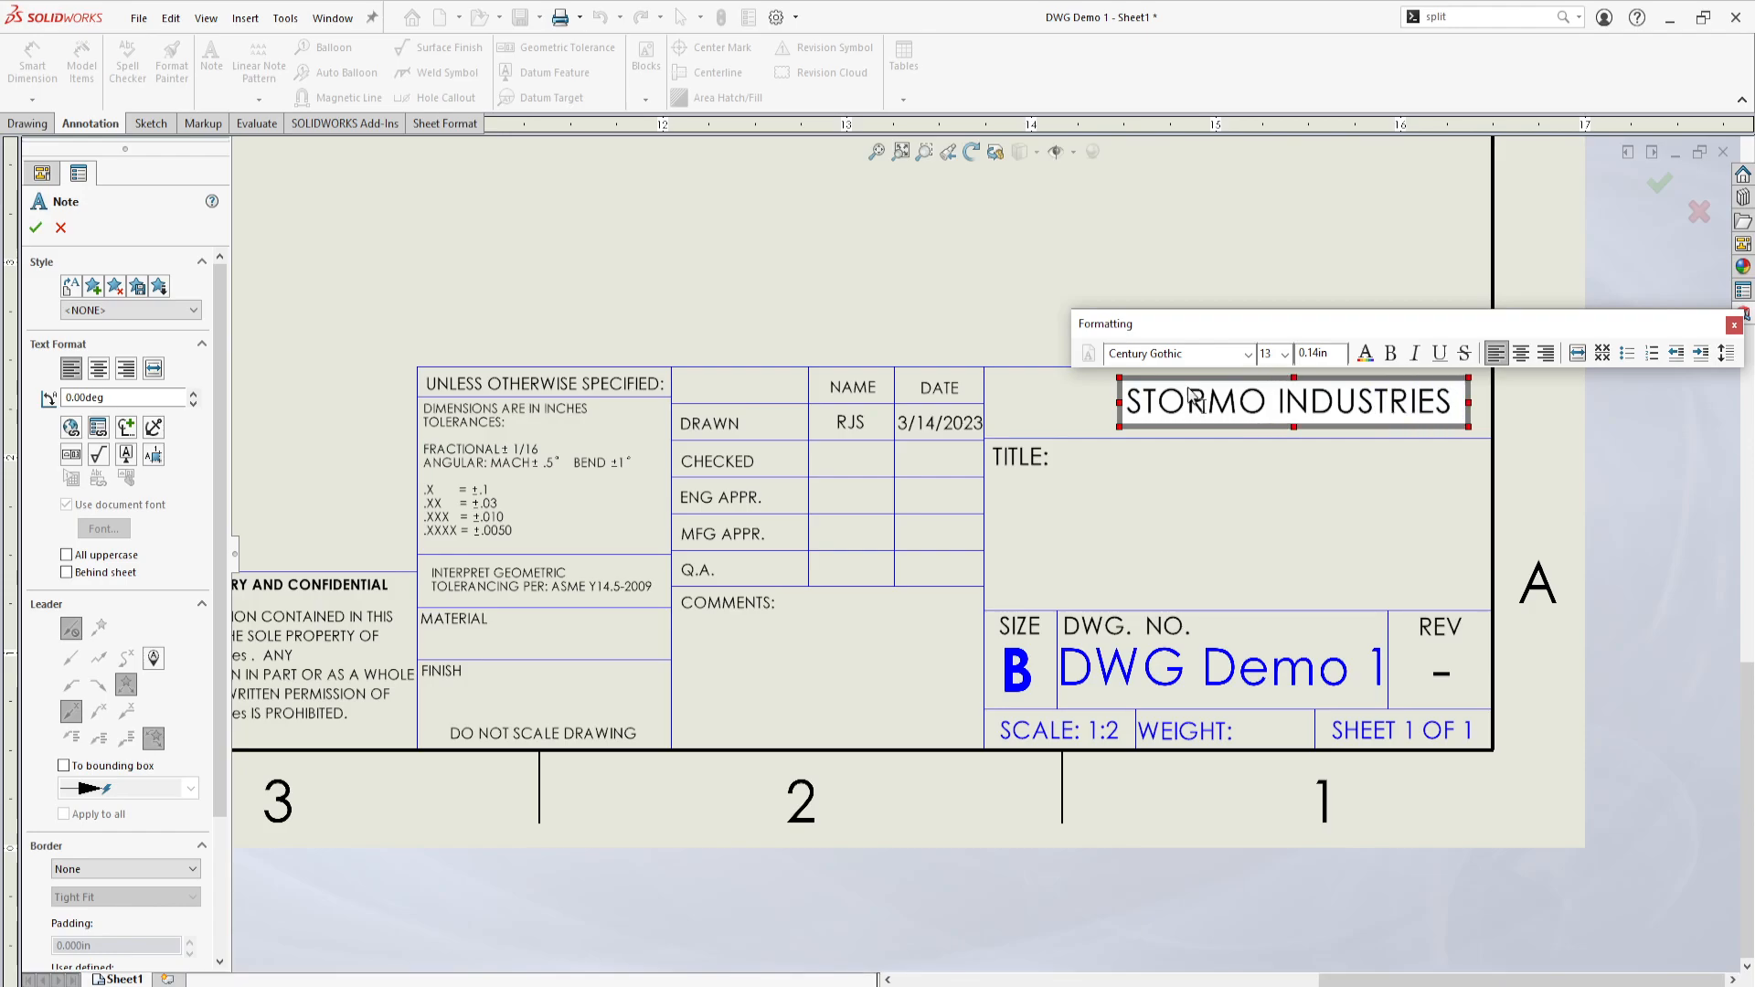
click(34, 227)
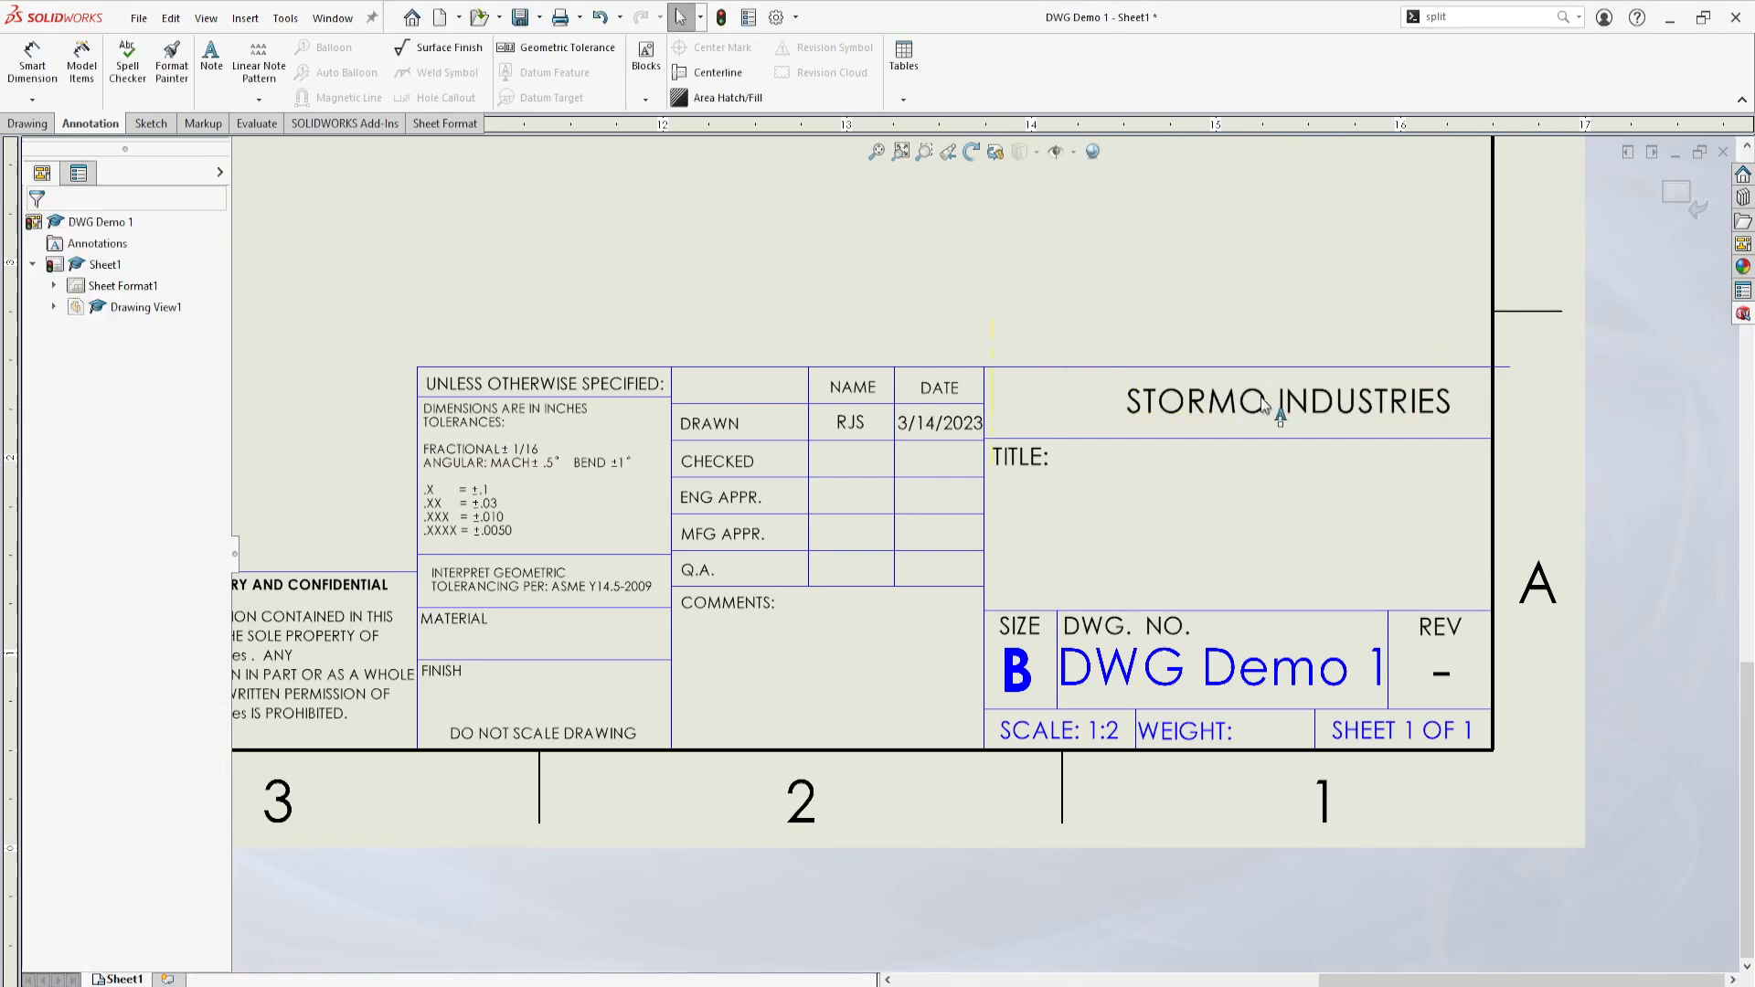
click(1287, 400)
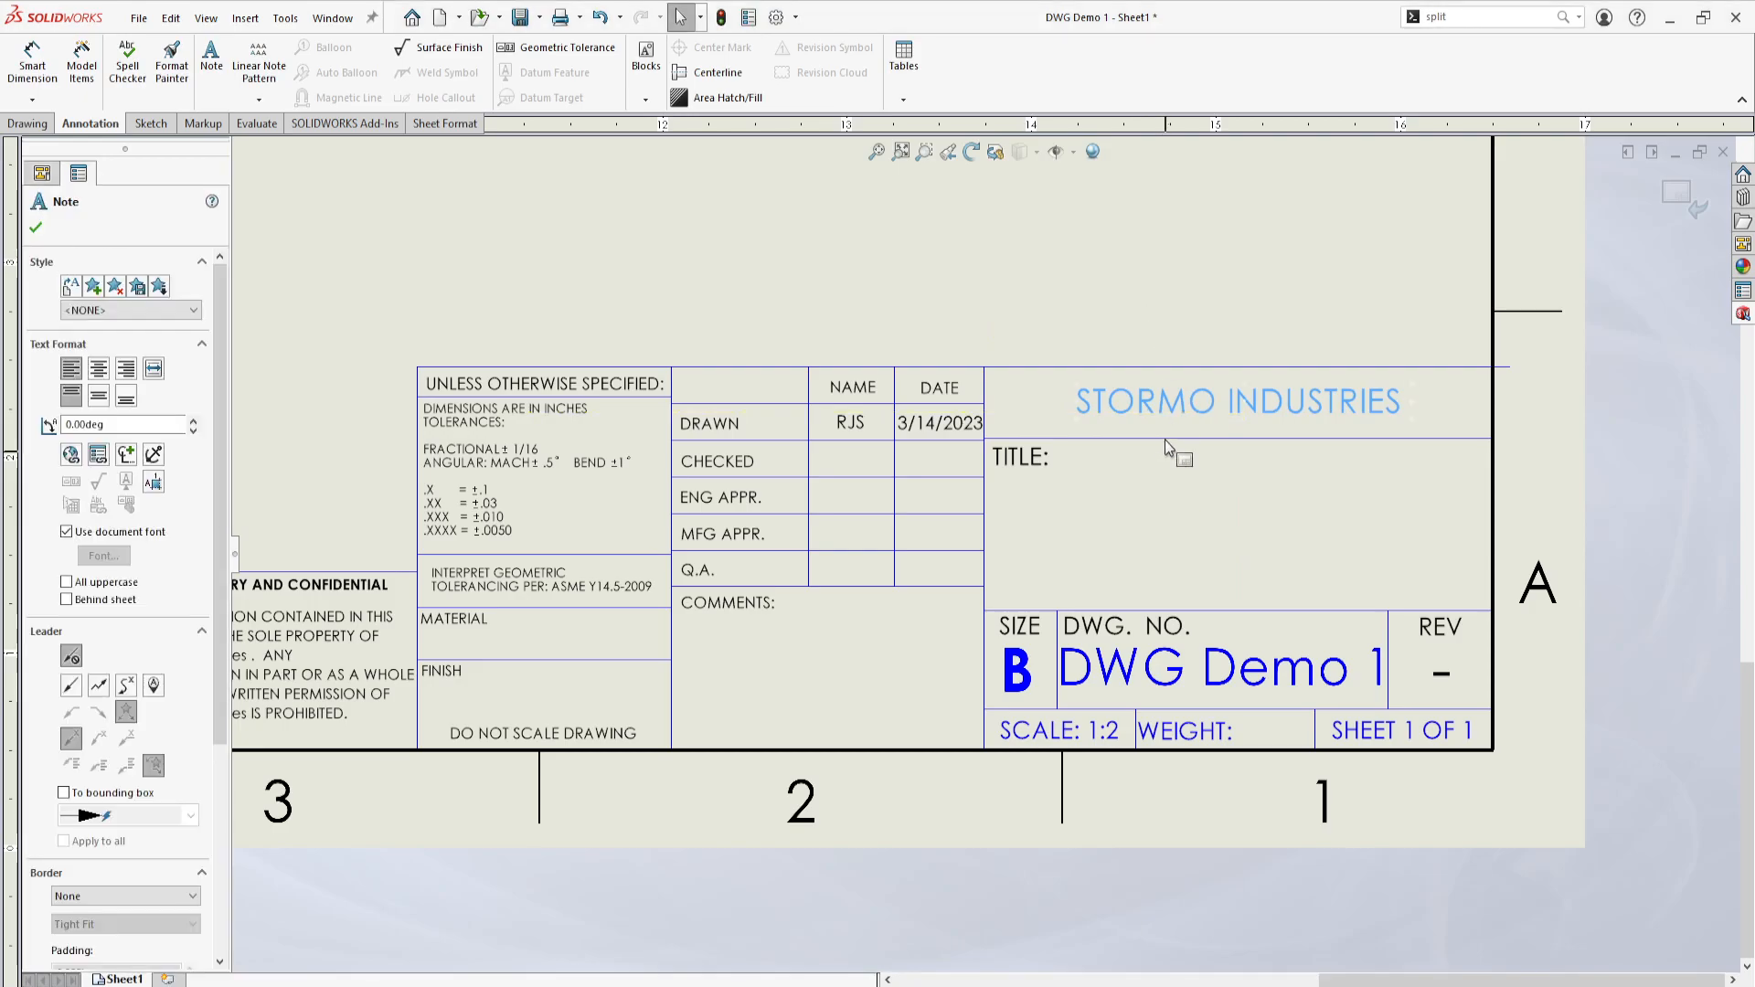
Step: Increase the STORMO INDUSTRIES note's font size to fill the company cell
double_click(1237, 402)
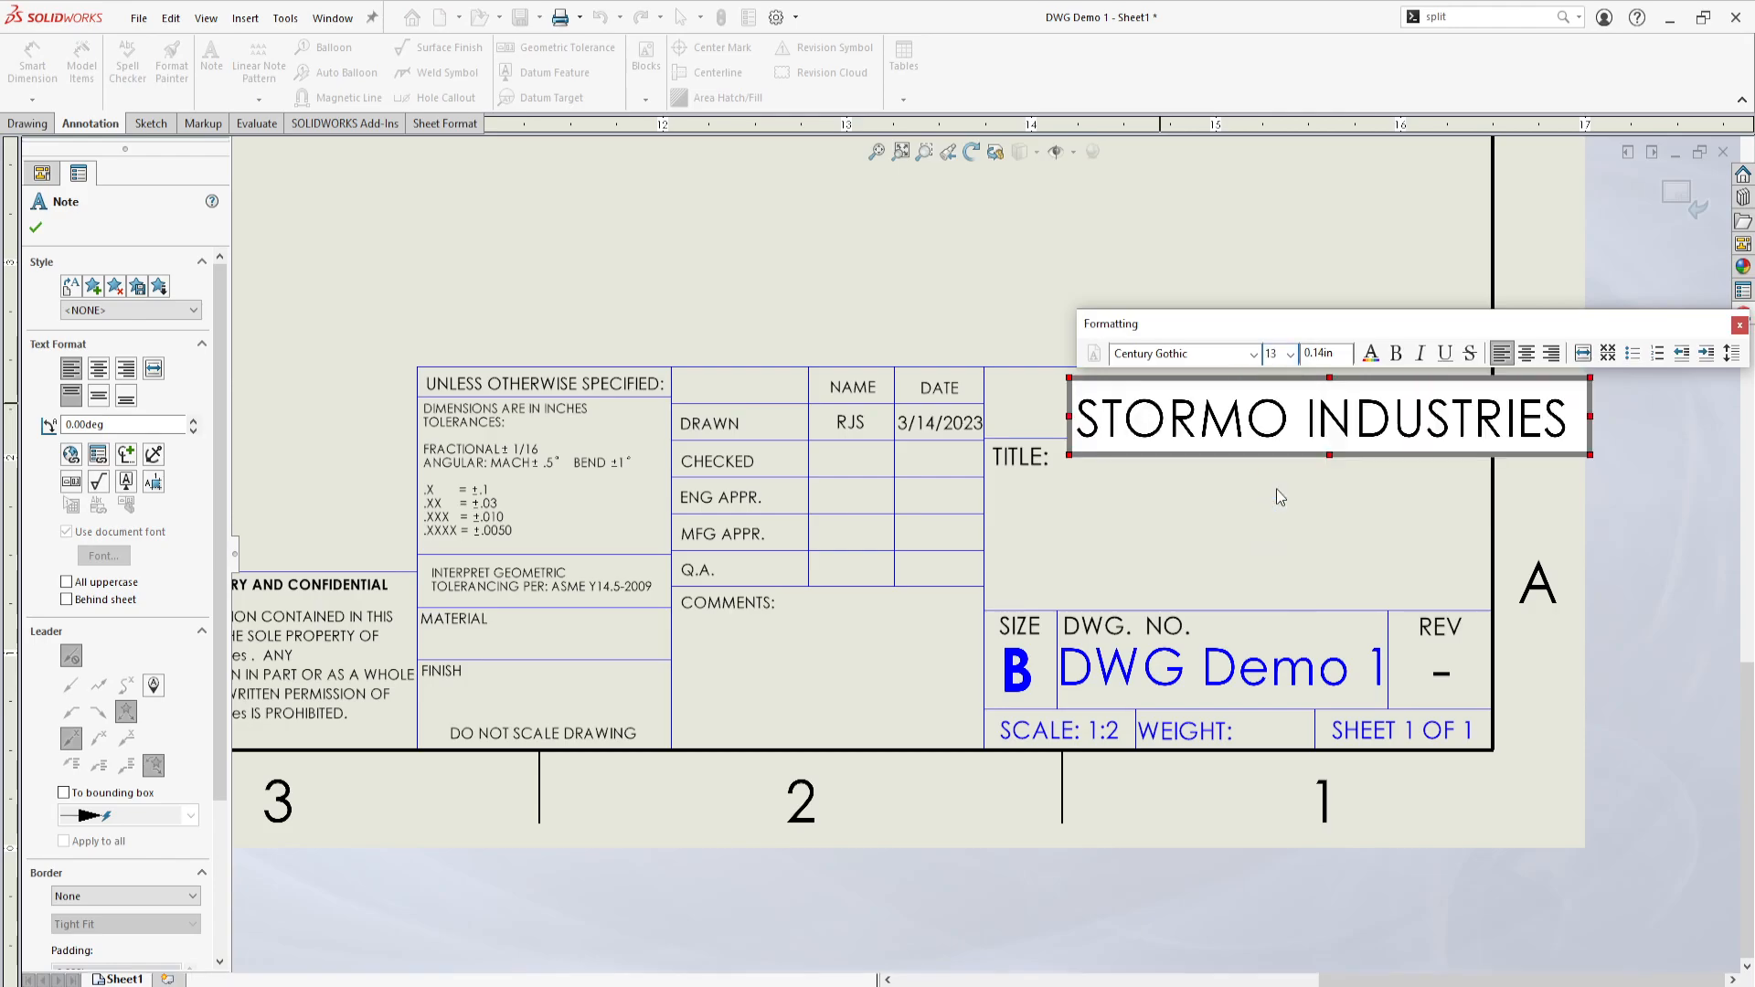
click(1289, 354)
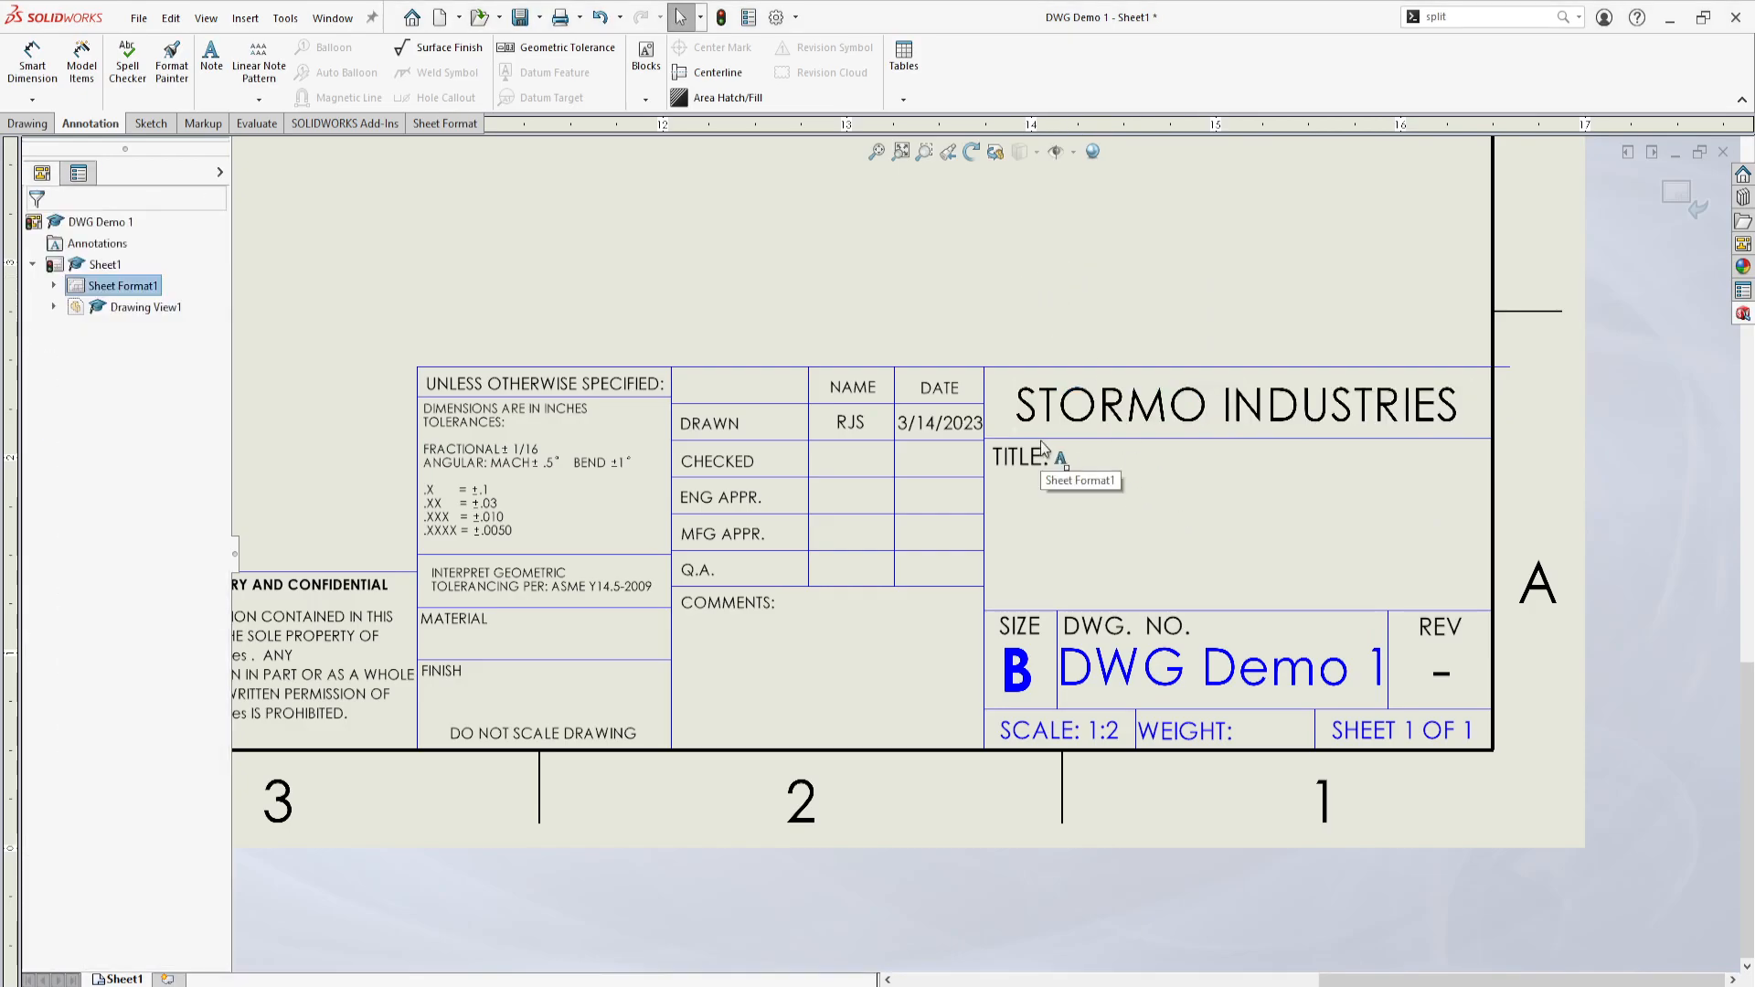
scroll(down, 3)
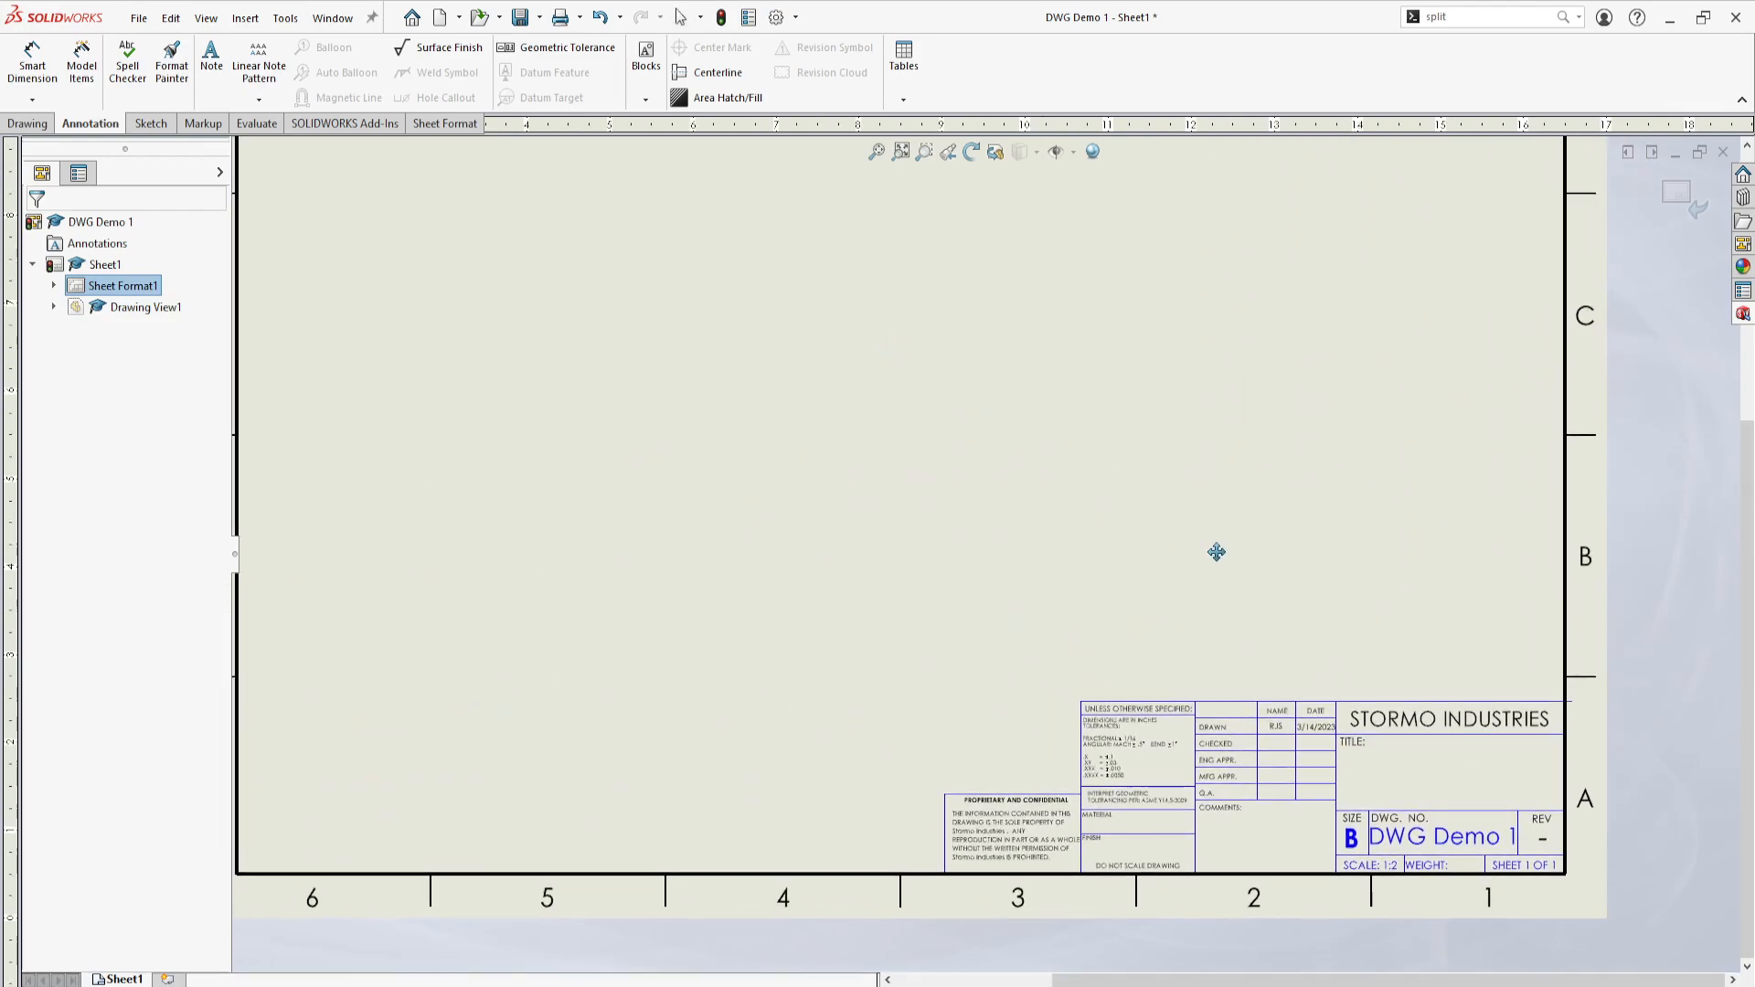